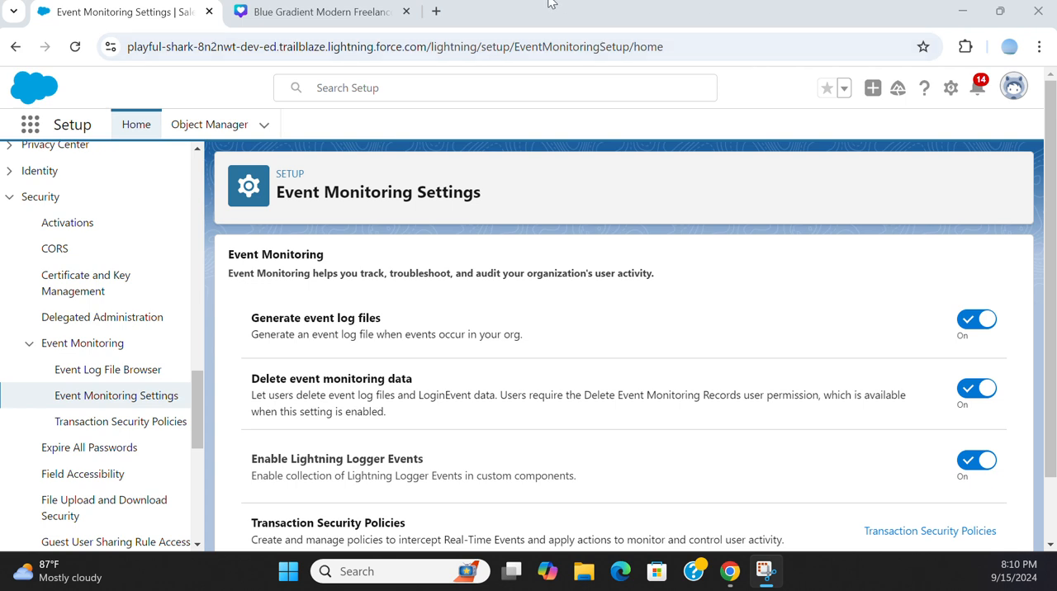
{"action": "mouse_move", "coordinate": [376, 199]}
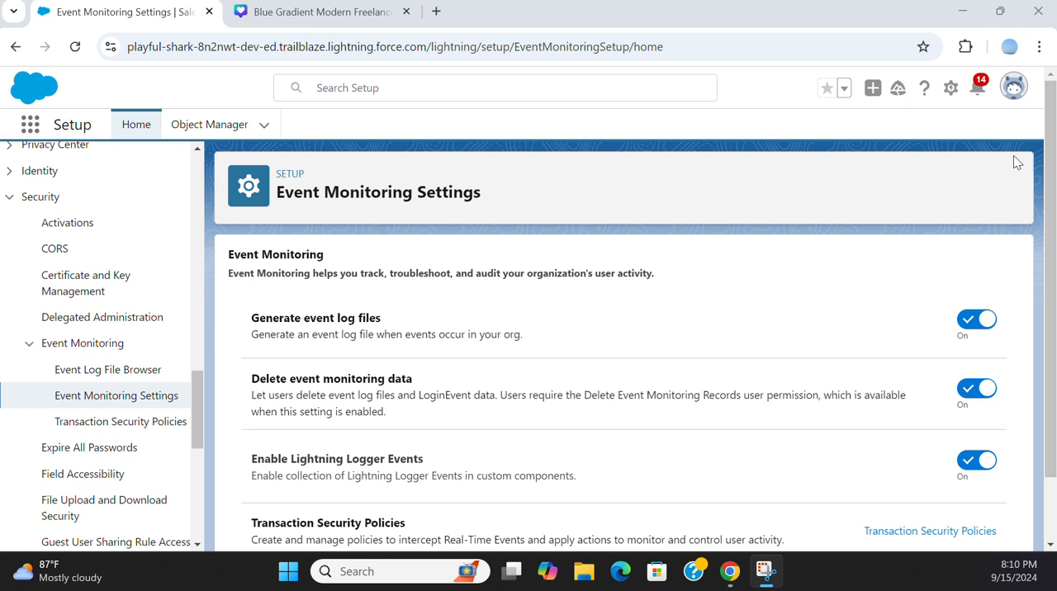
View the Transaction Security Policies list, then toggle event log file generation off and back on.
{"action": "left_click", "coordinate": [950, 88]}
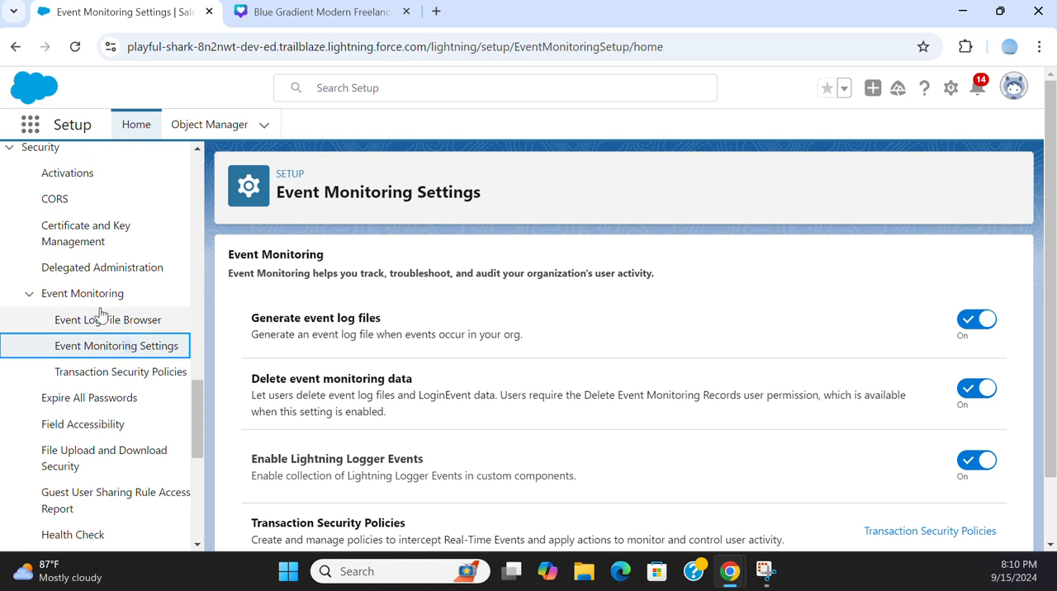
{"action": "mouse_move", "coordinate": [66, 308]}
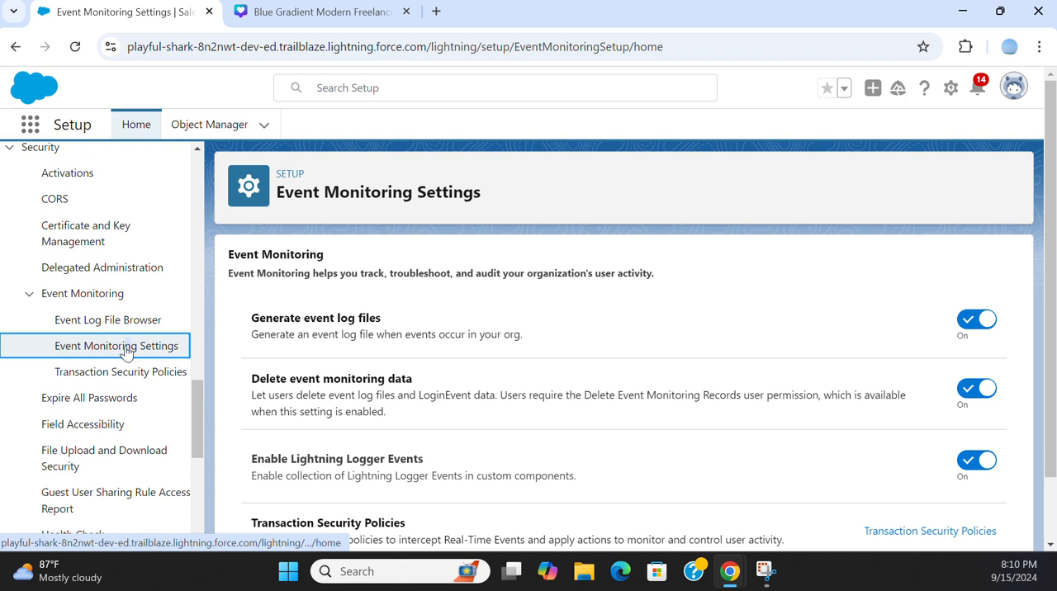
{"action": "mouse_move", "coordinate": [220, 262]}
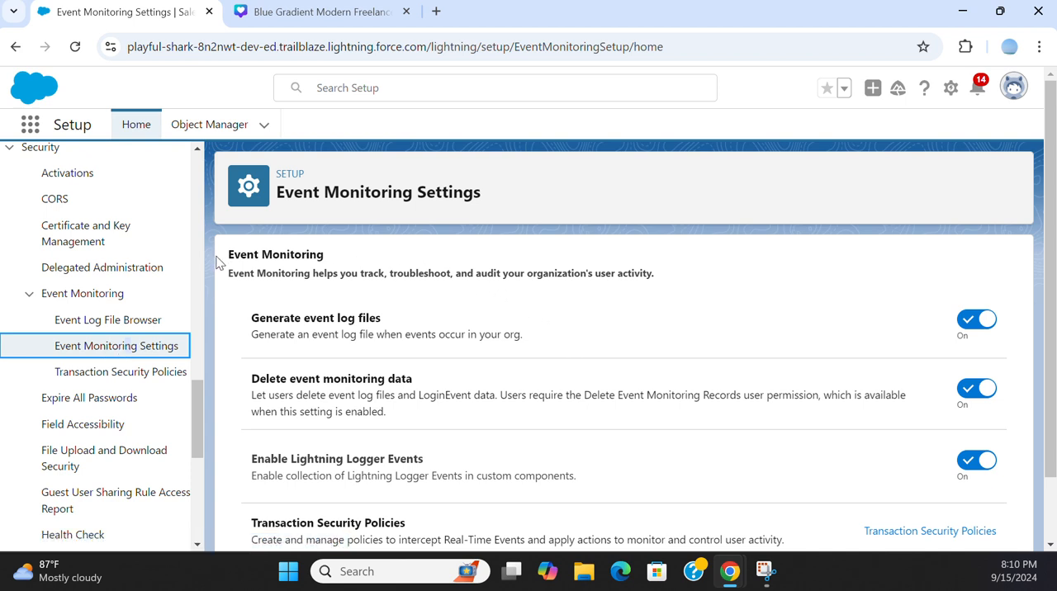
{"action": "mouse_move", "coordinate": [343, 288]}
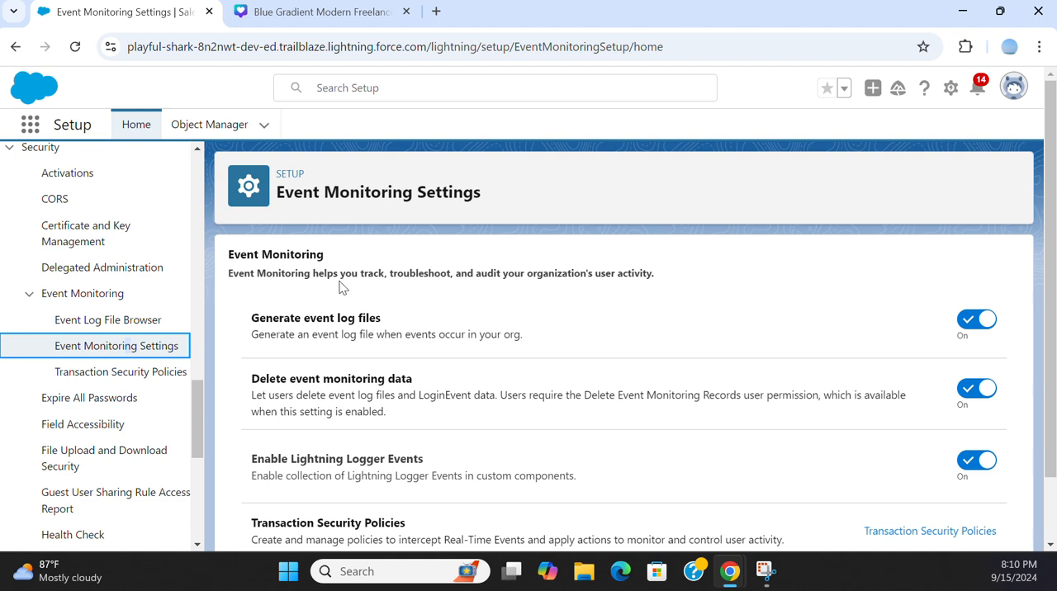
{"action": "mouse_move", "coordinate": [509, 287]}
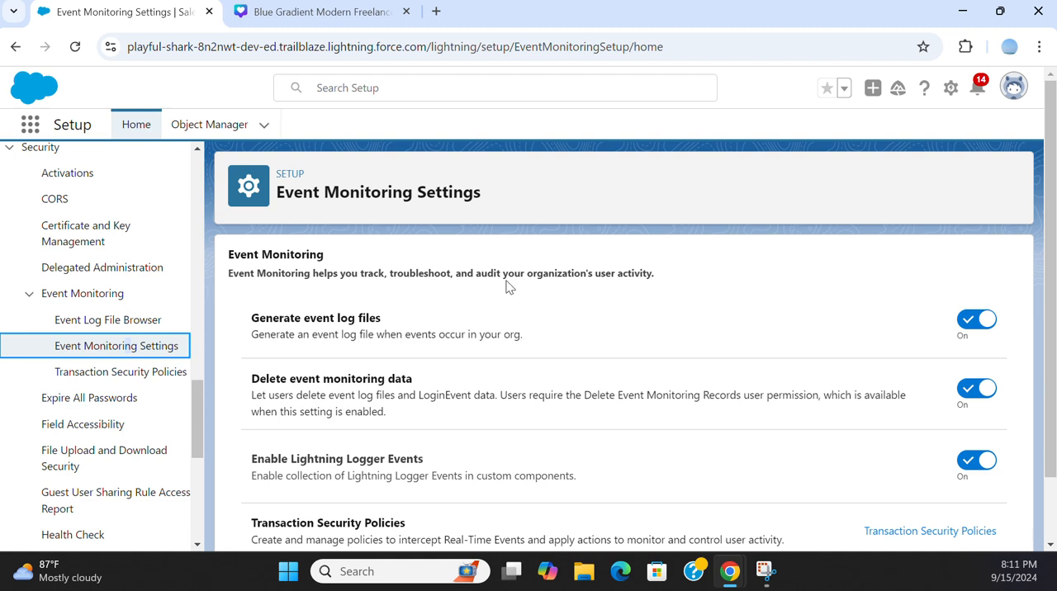
{"action": "scroll", "scroll_direction": "down", "scroll_amount": 3}
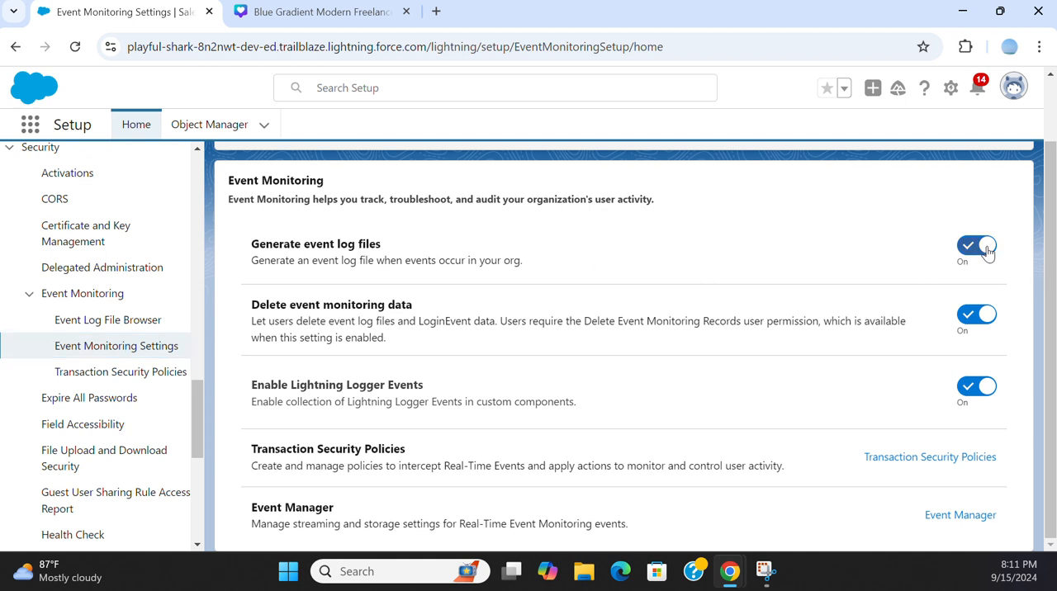
{"action": "left_click", "coordinate": [977, 246]}
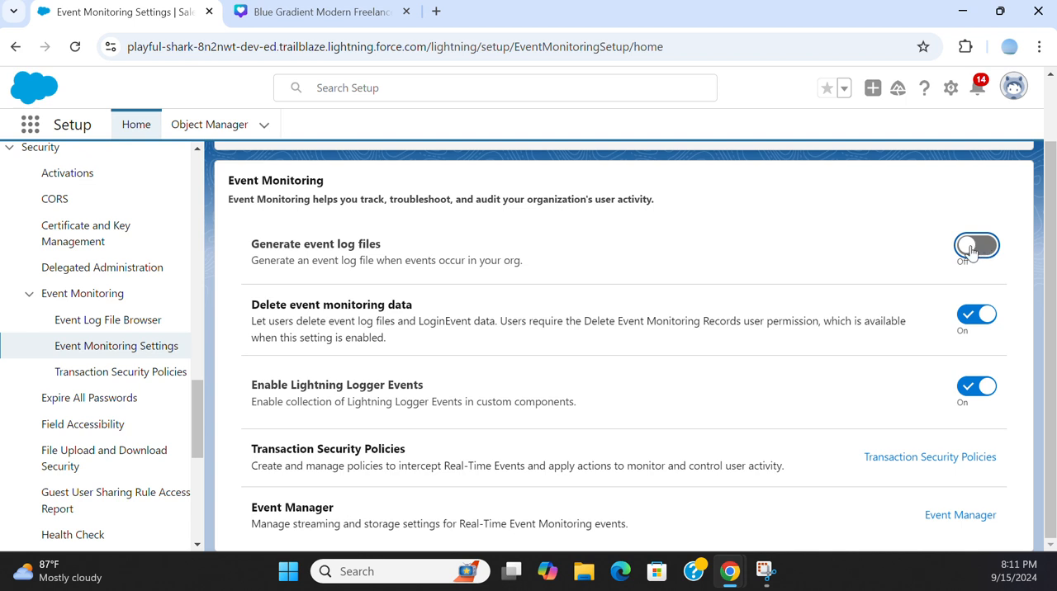
{"action": "left_click", "coordinate": [977, 246]}
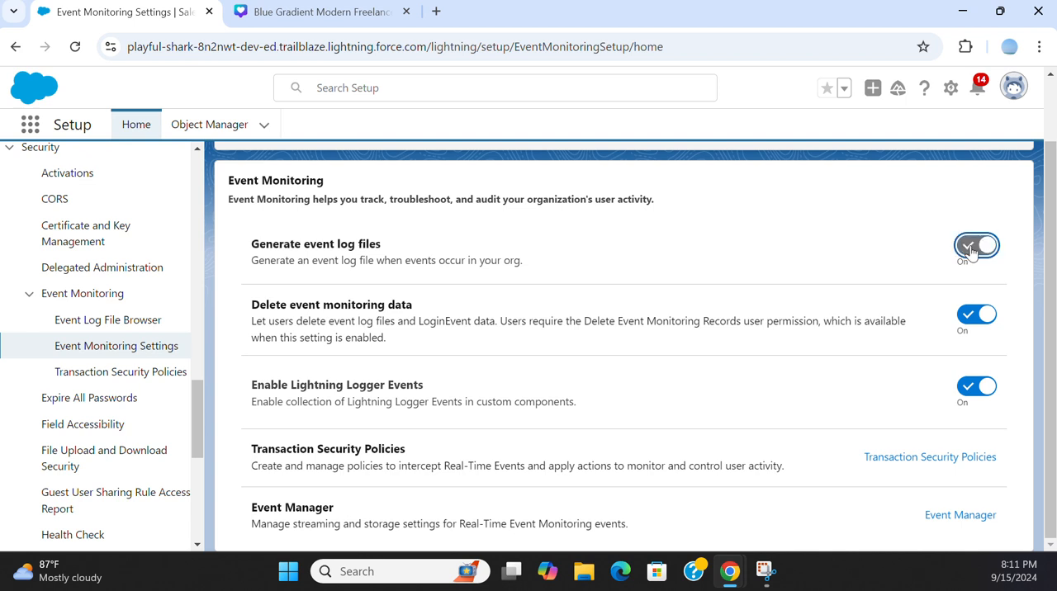
{"action": "left_click", "coordinate": [977, 245]}
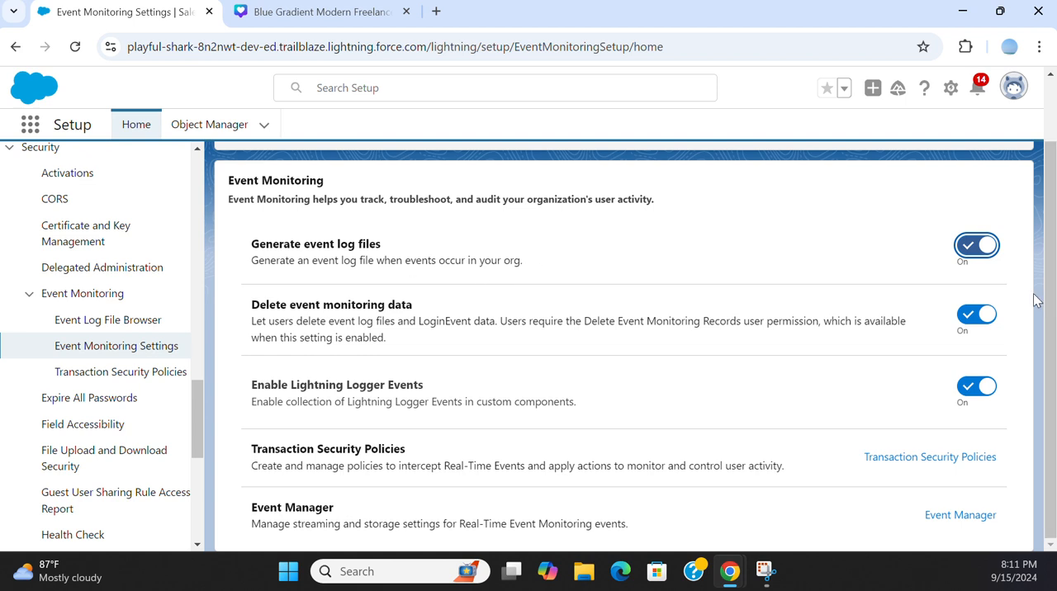
{"action": "mouse_move", "coordinate": [271, 316]}
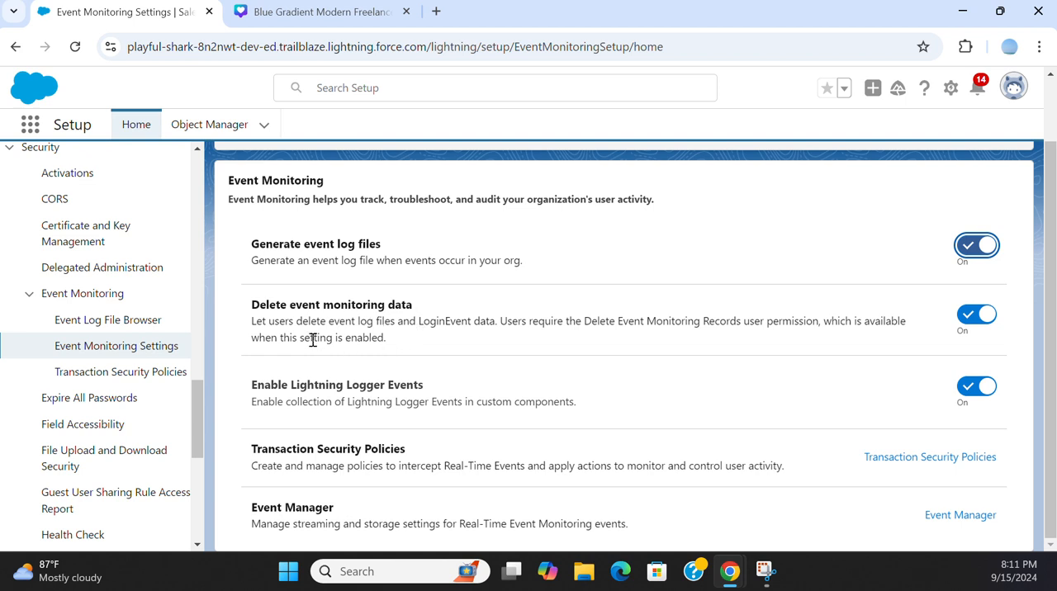
{"action": "mouse_move", "coordinate": [357, 333]}
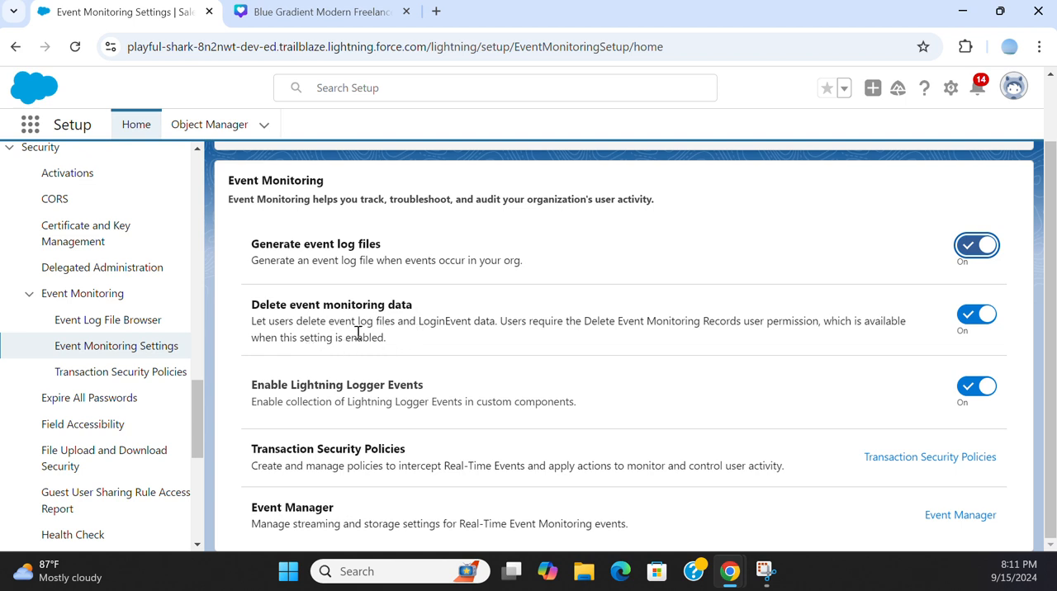
{"action": "mouse_move", "coordinate": [486, 325]}
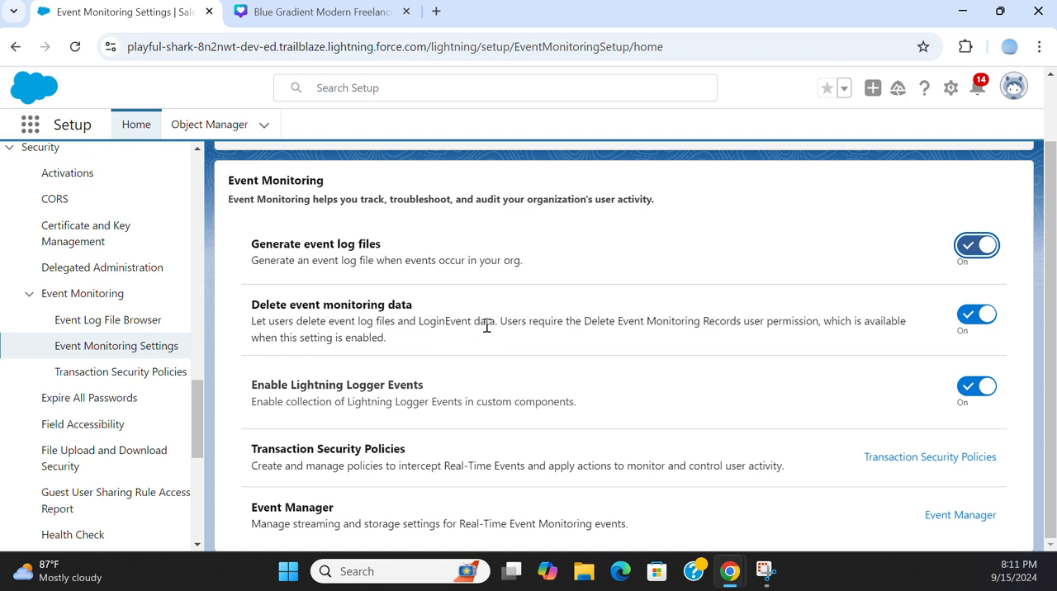
{"action": "mouse_move", "coordinate": [590, 323]}
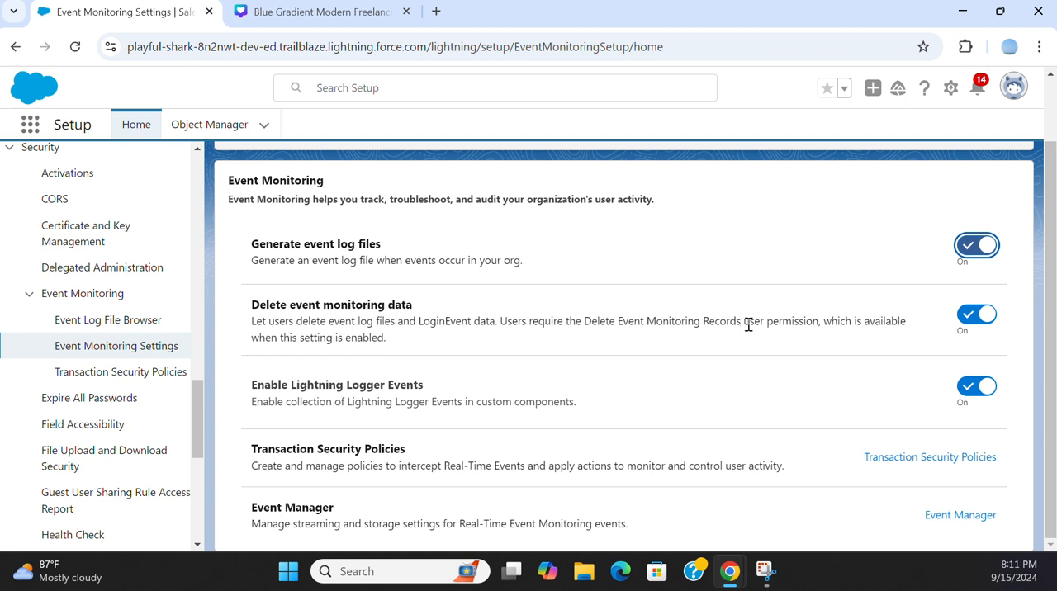
{"action": "mouse_move", "coordinate": [370, 351]}
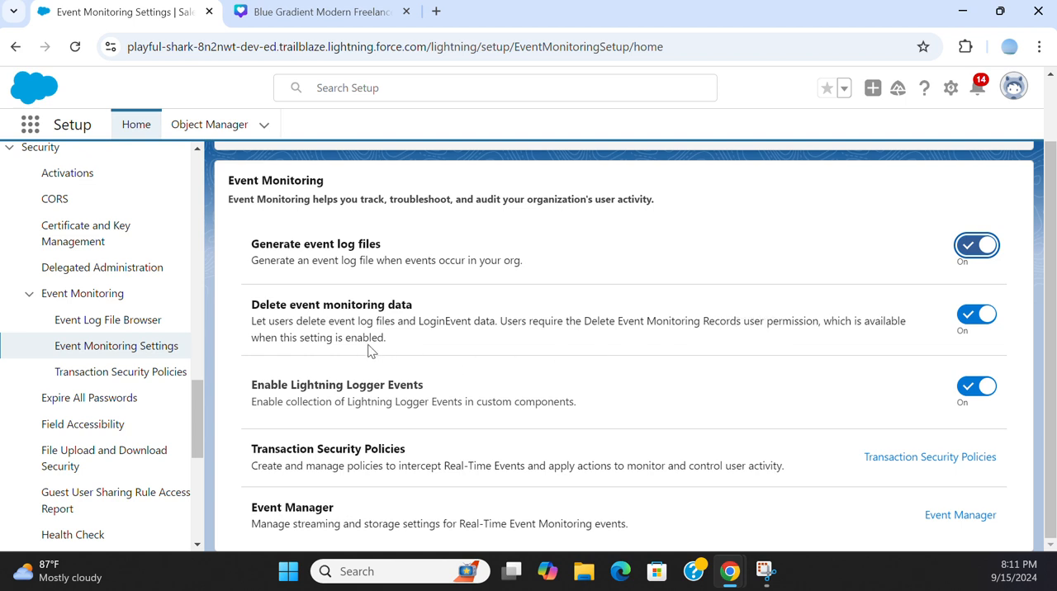
{"action": "mouse_move", "coordinate": [776, 361]}
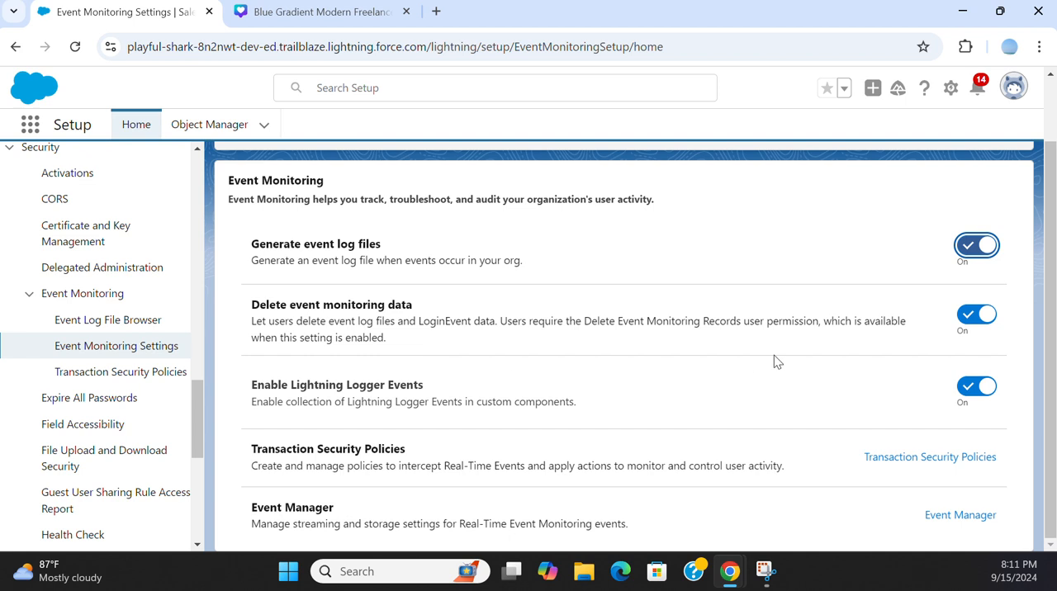
{"action": "mouse_move", "coordinate": [722, 279]}
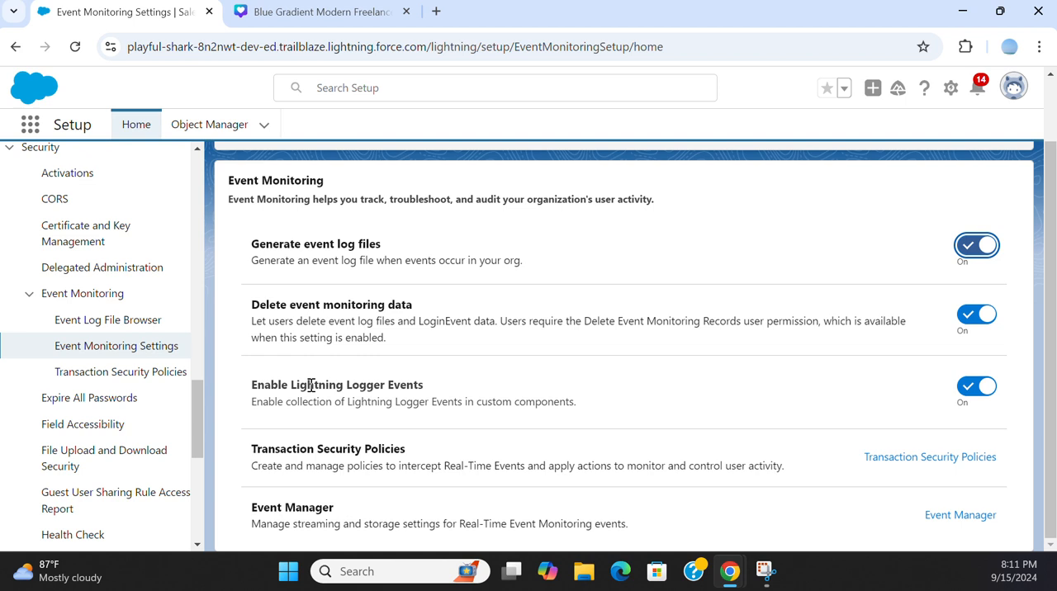
{"action": "mouse_move", "coordinate": [277, 402]}
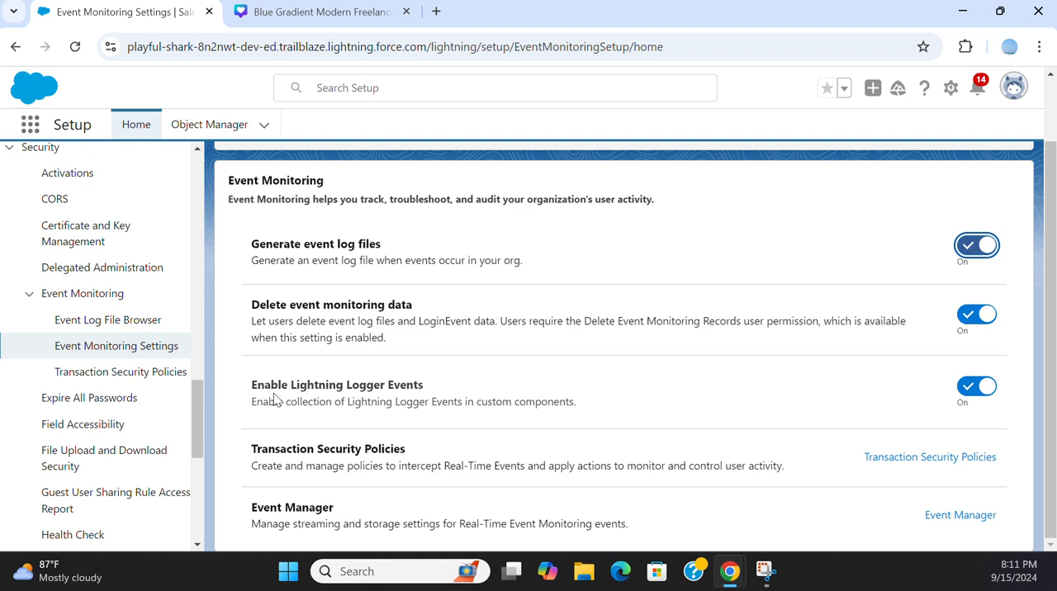
{"action": "mouse_move", "coordinate": [401, 397]}
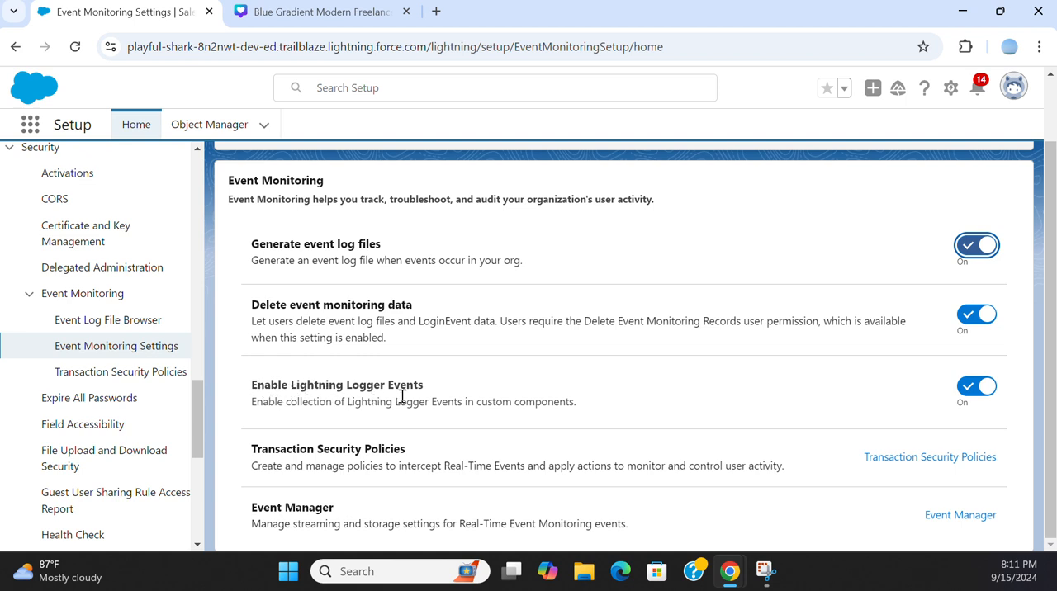
{"action": "mouse_move", "coordinate": [377, 418]}
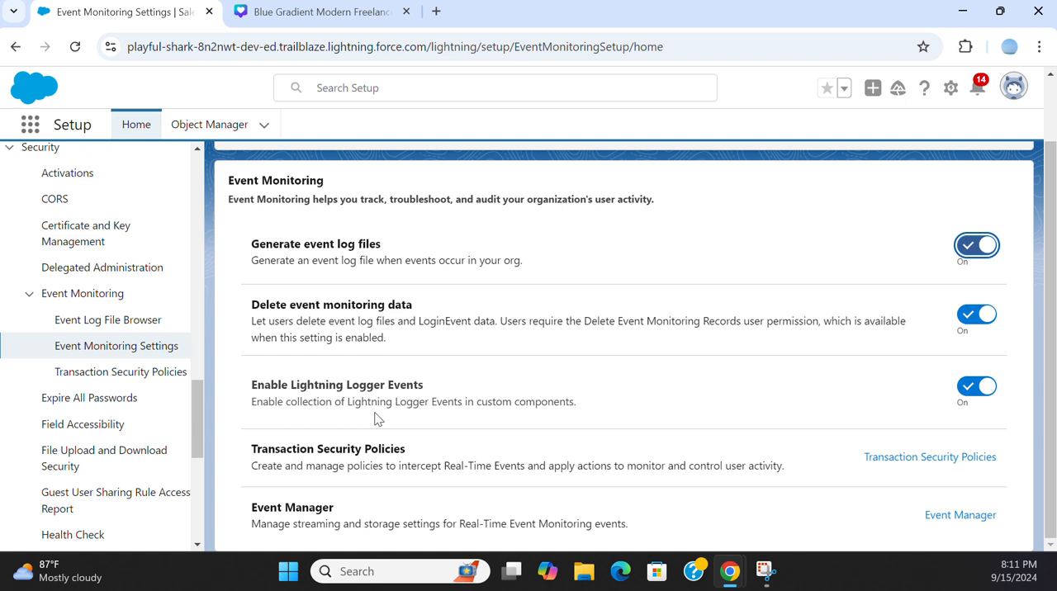
{"action": "mouse_move", "coordinate": [527, 415]}
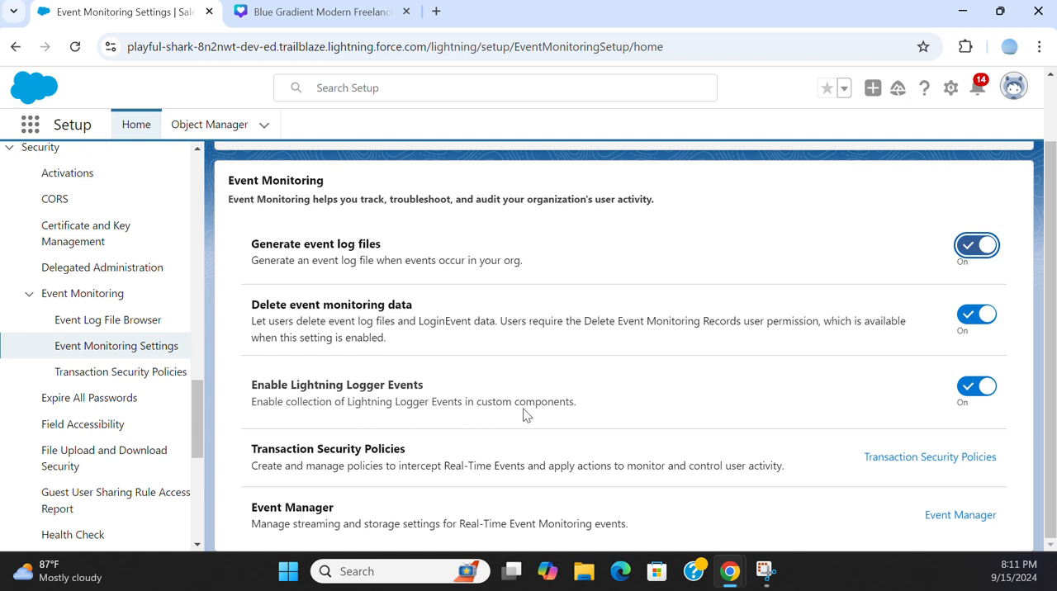
{"action": "mouse_move", "coordinate": [715, 398]}
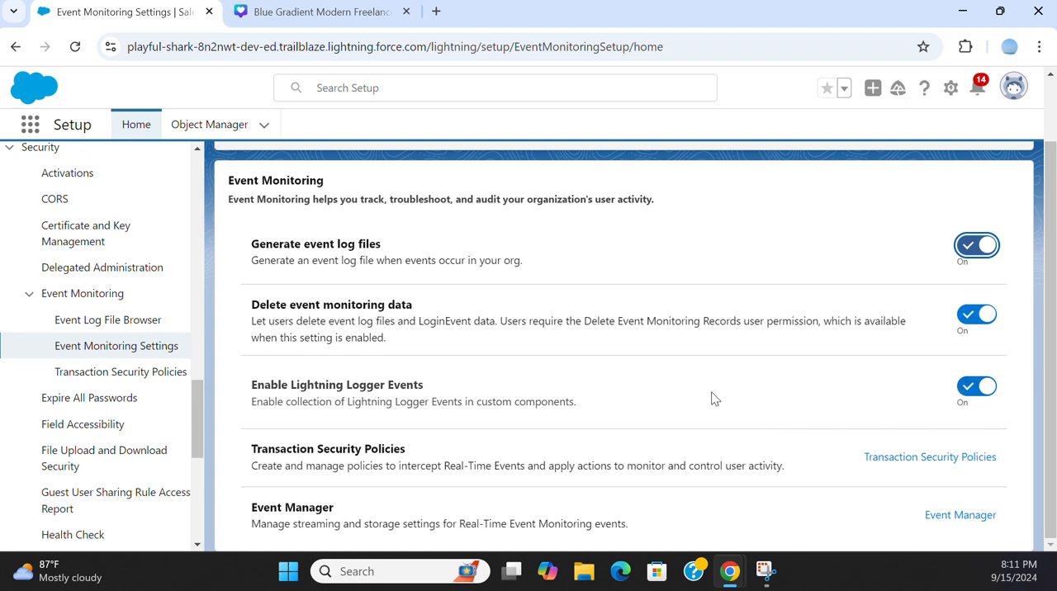
{"action": "mouse_move", "coordinate": [268, 456]}
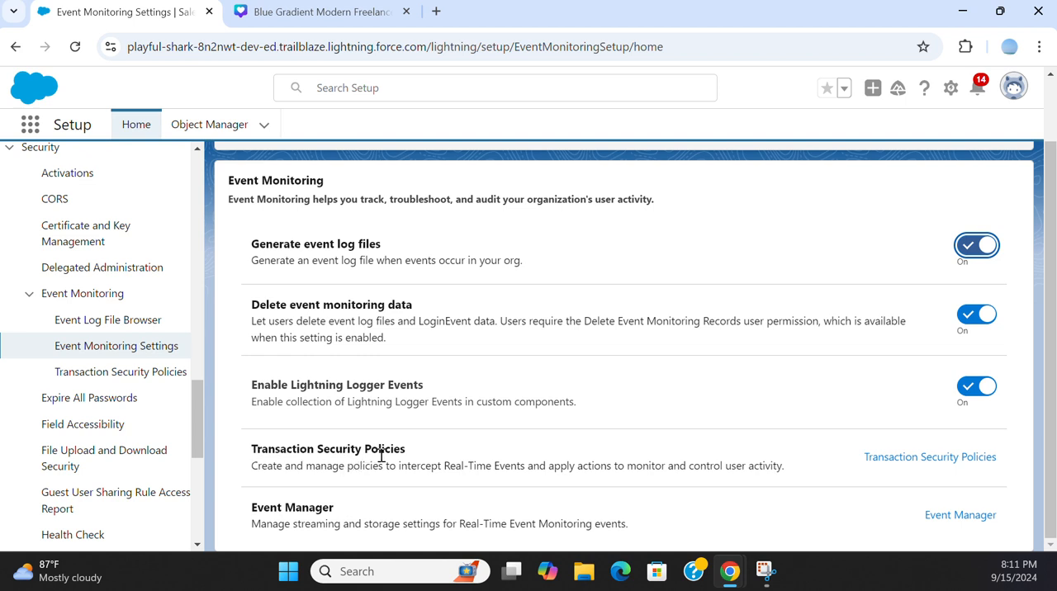
{"action": "mouse_move", "coordinate": [333, 471]}
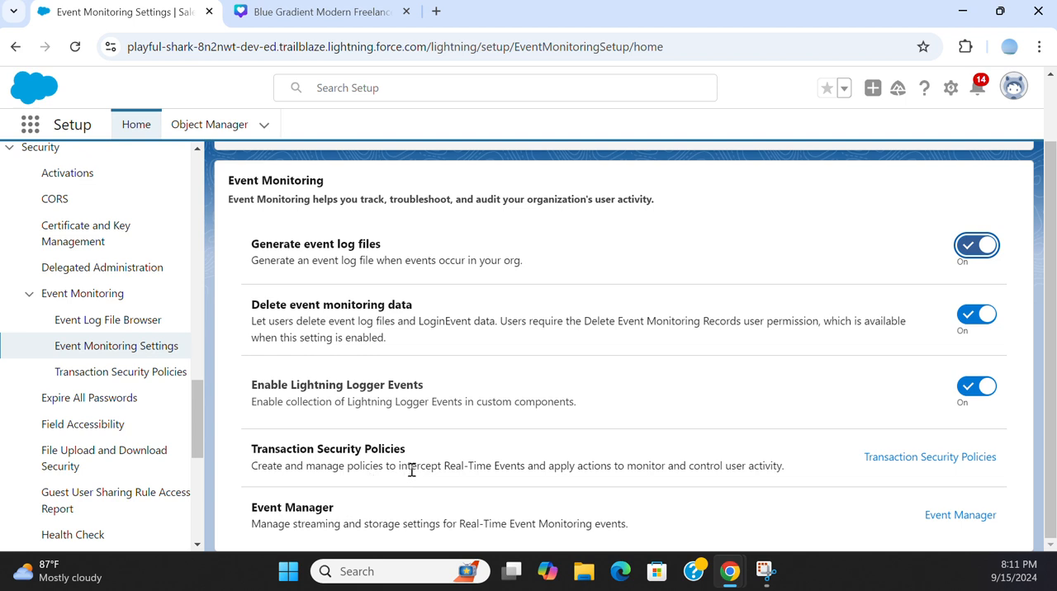
{"action": "mouse_move", "coordinate": [475, 485]}
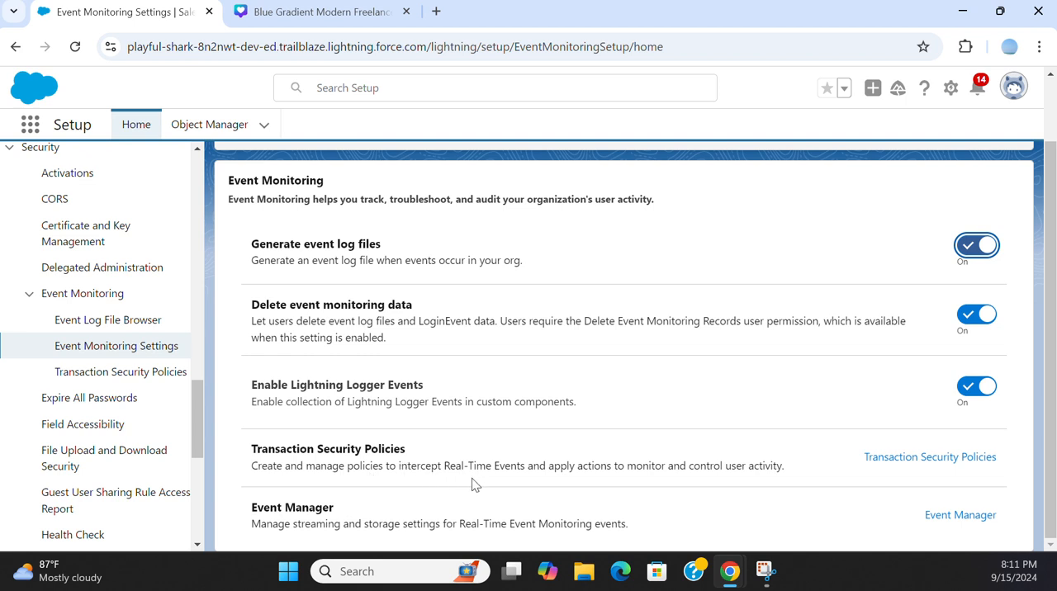
{"action": "mouse_move", "coordinate": [568, 470]}
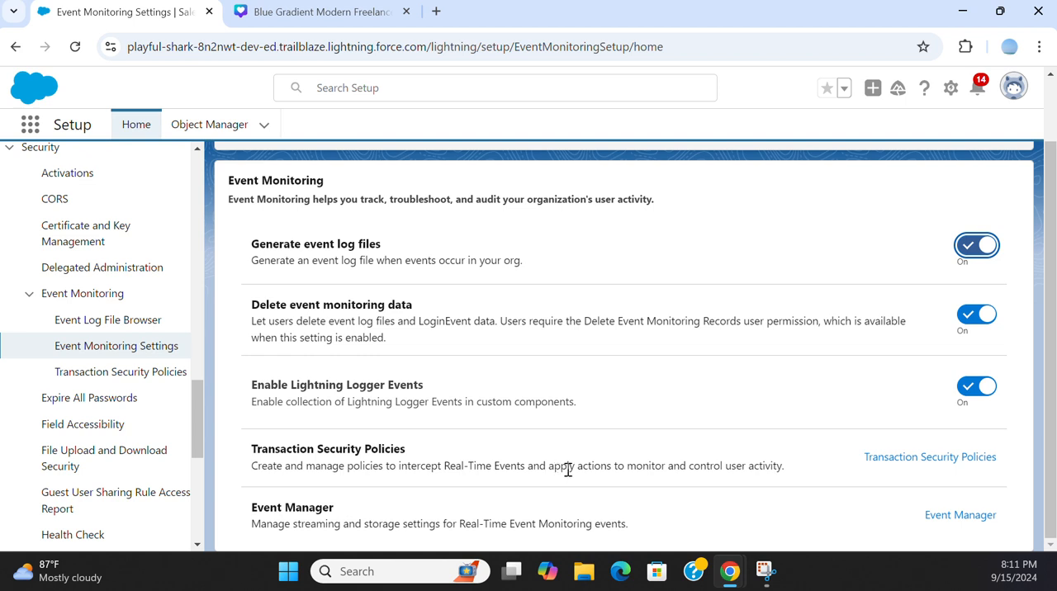
{"action": "mouse_move", "coordinate": [655, 483]}
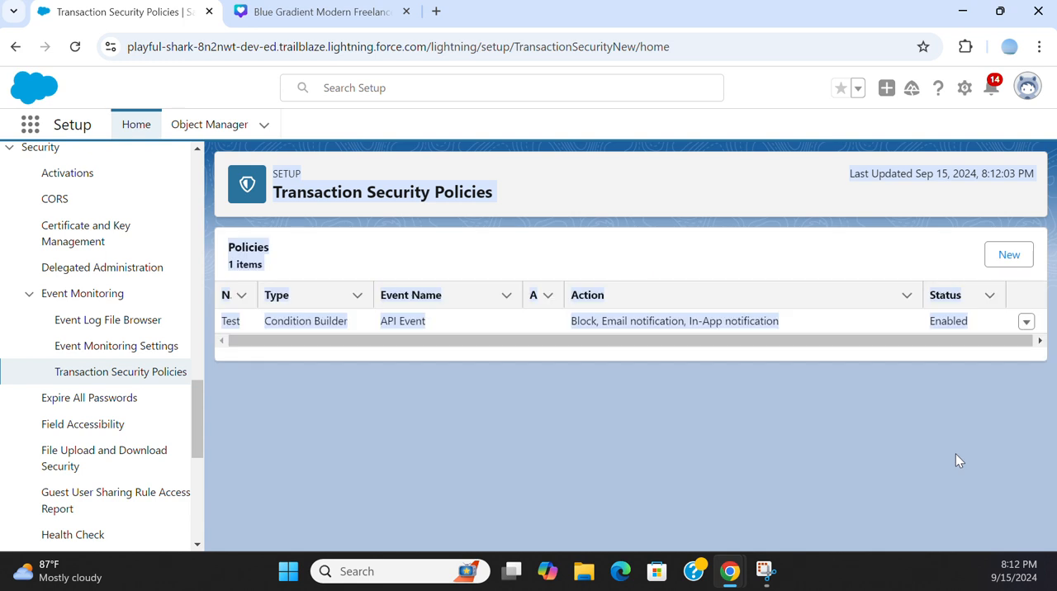
{"action": "mouse_move", "coordinate": [392, 209]}
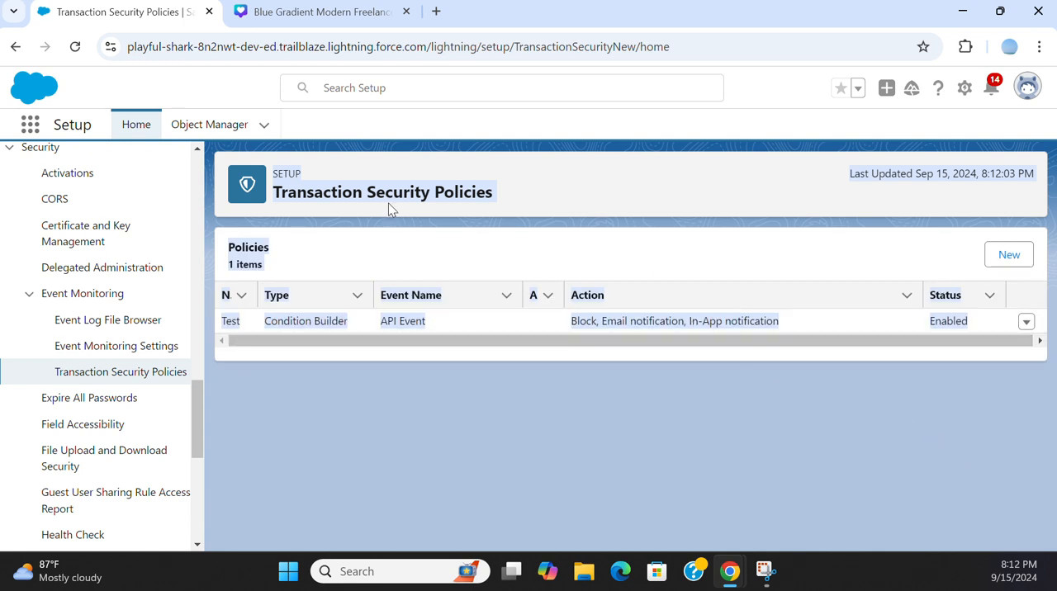
{"action": "mouse_move", "coordinate": [289, 417]}
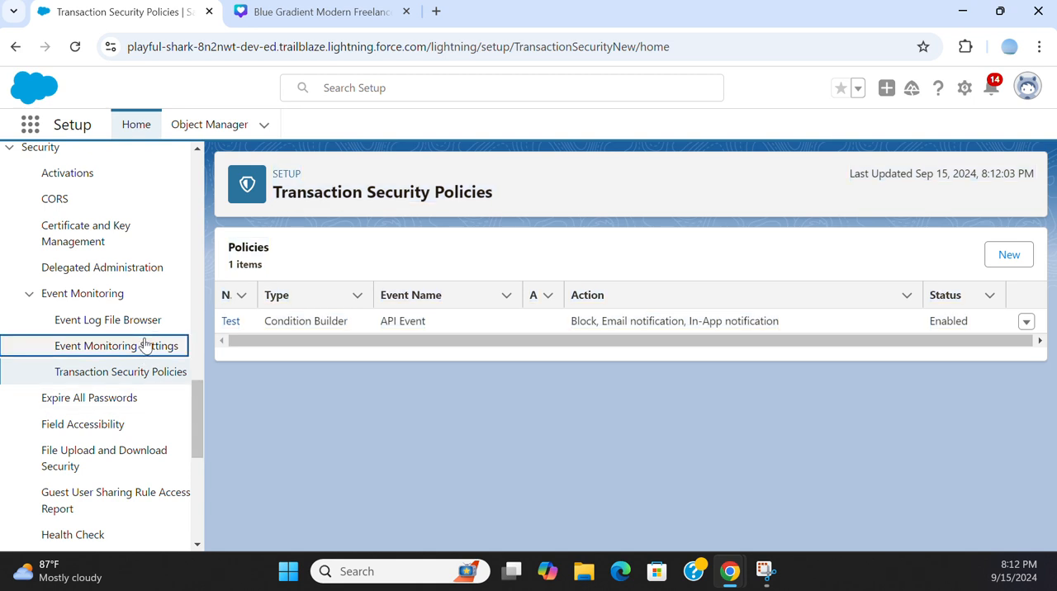
{"action": "mouse_move", "coordinate": [116, 346]}
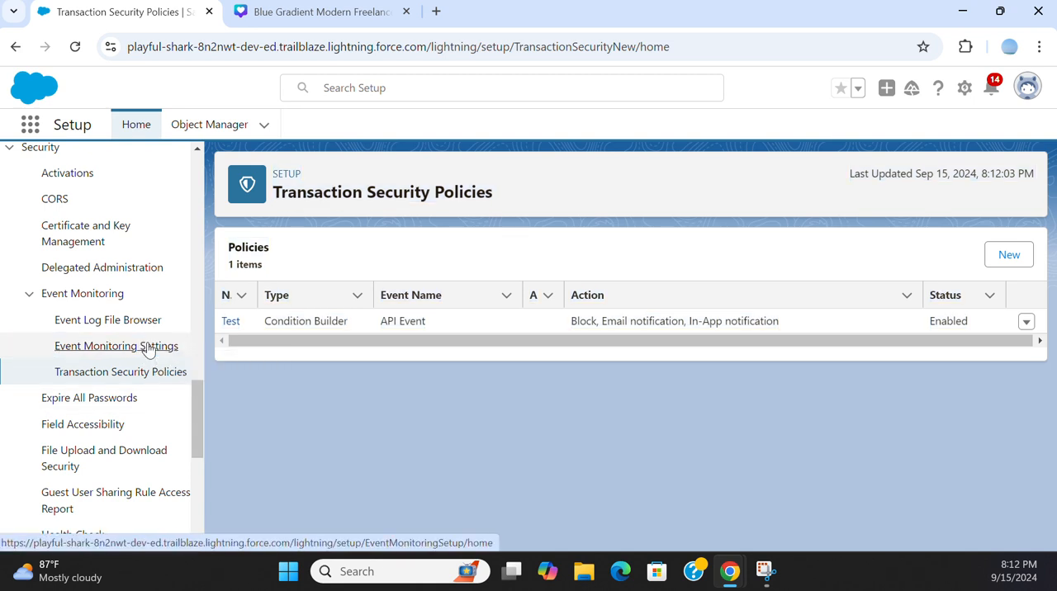
{"action": "left_click", "coordinate": [115, 346]}
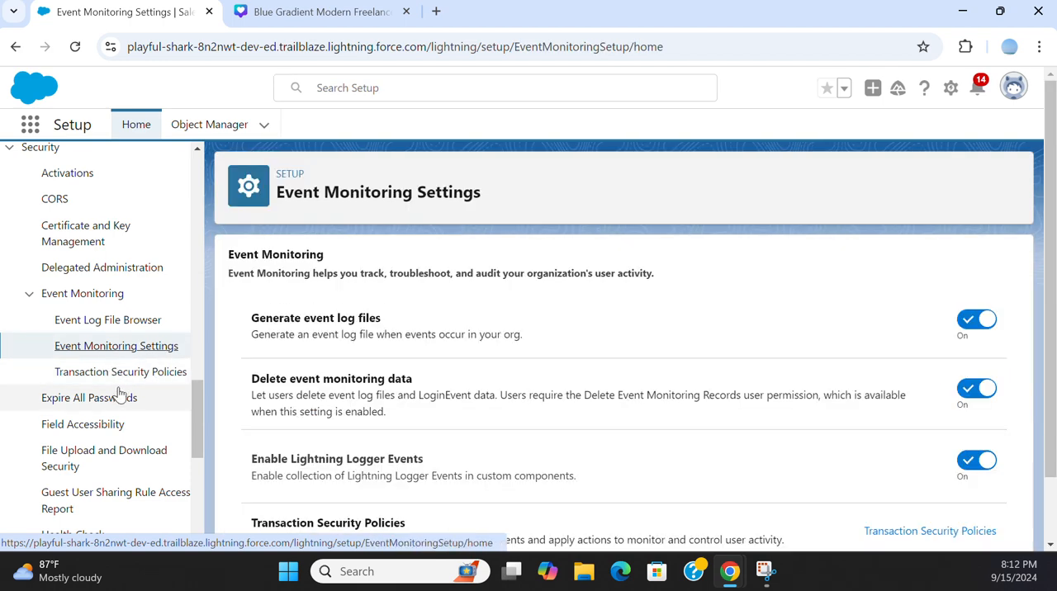
{"action": "mouse_move", "coordinate": [147, 388]}
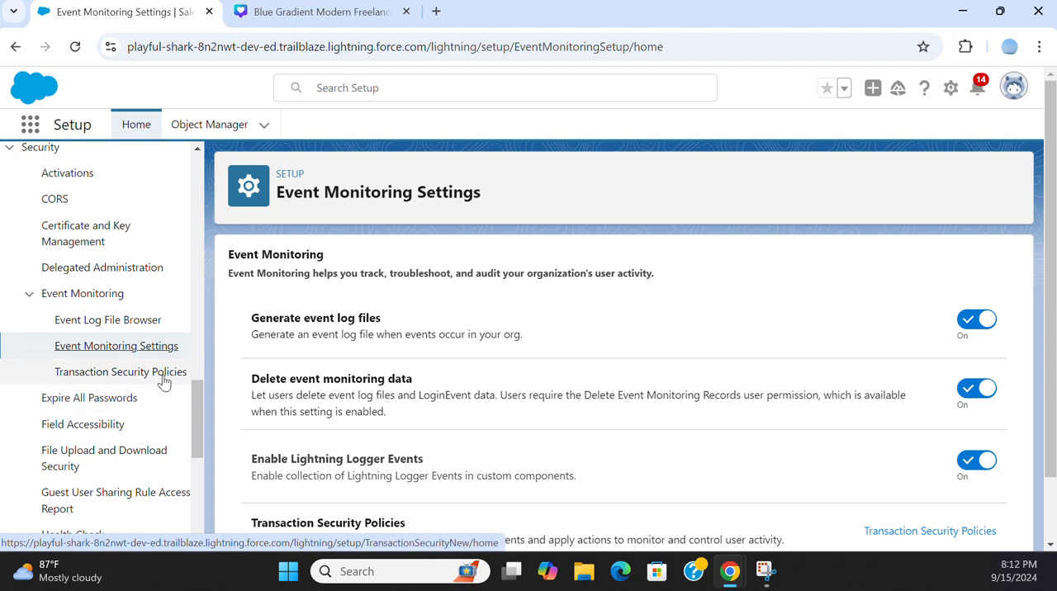
{"action": "scroll", "scroll_direction": "down", "scroll_amount": 3}
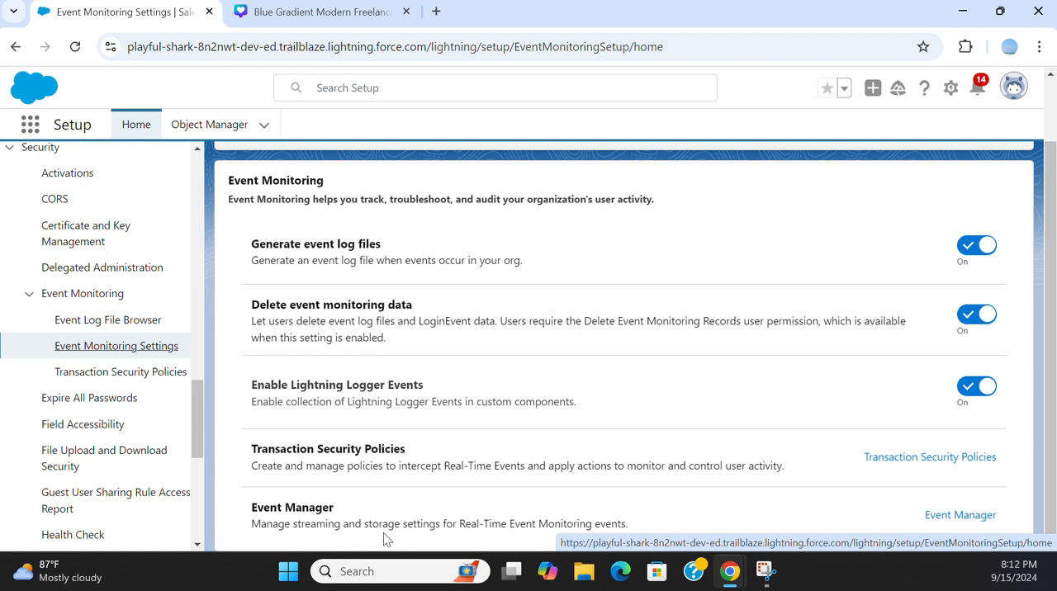
{"action": "mouse_move", "coordinate": [479, 528]}
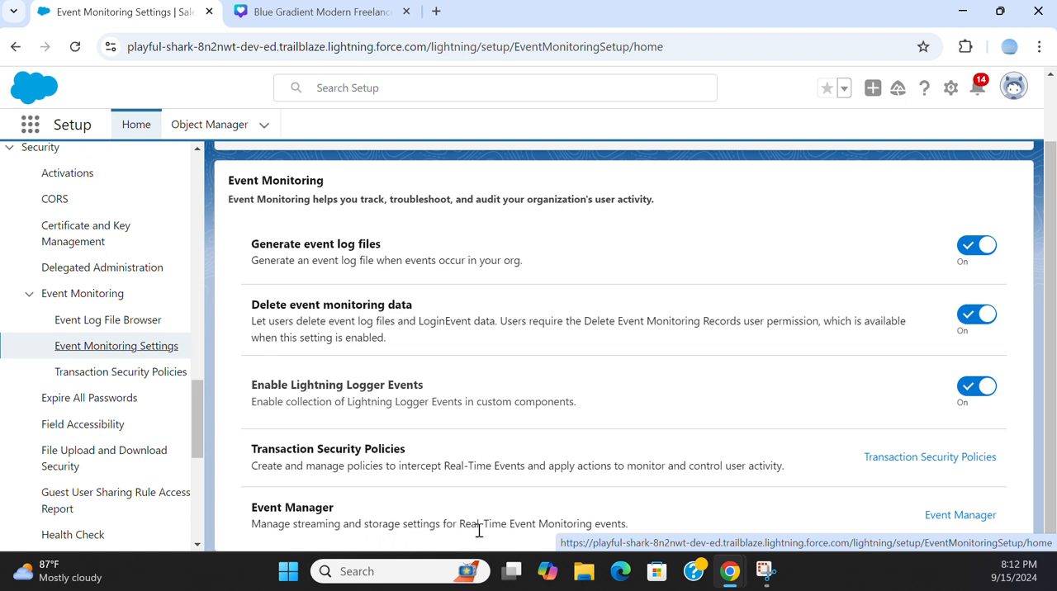
{"action": "mouse_move", "coordinate": [960, 514]}
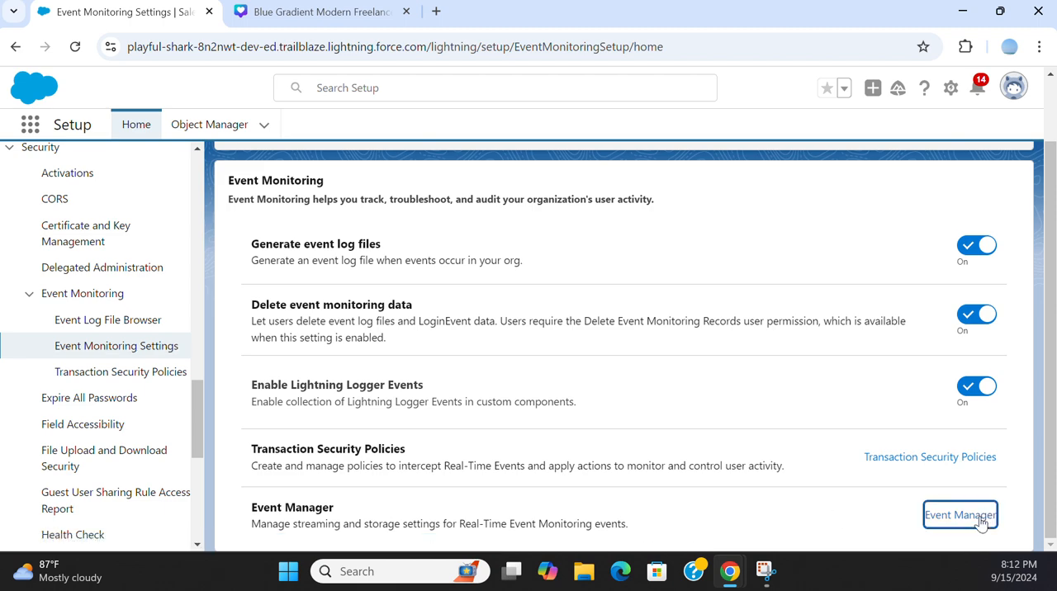
{"action": "left_click", "coordinate": [960, 514]}
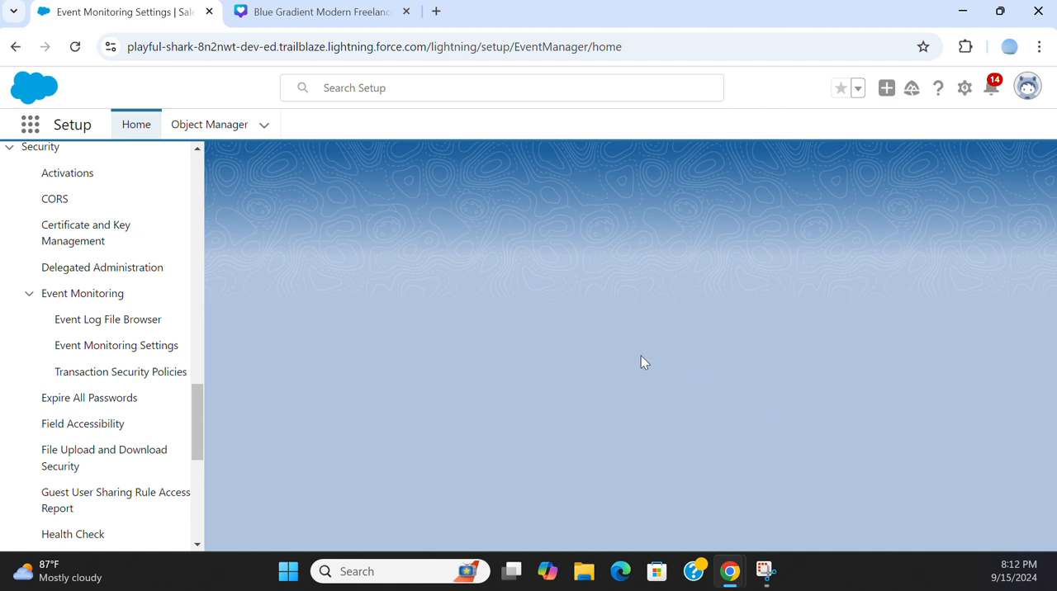
{"action": "mouse_move", "coordinate": [505, 327]}
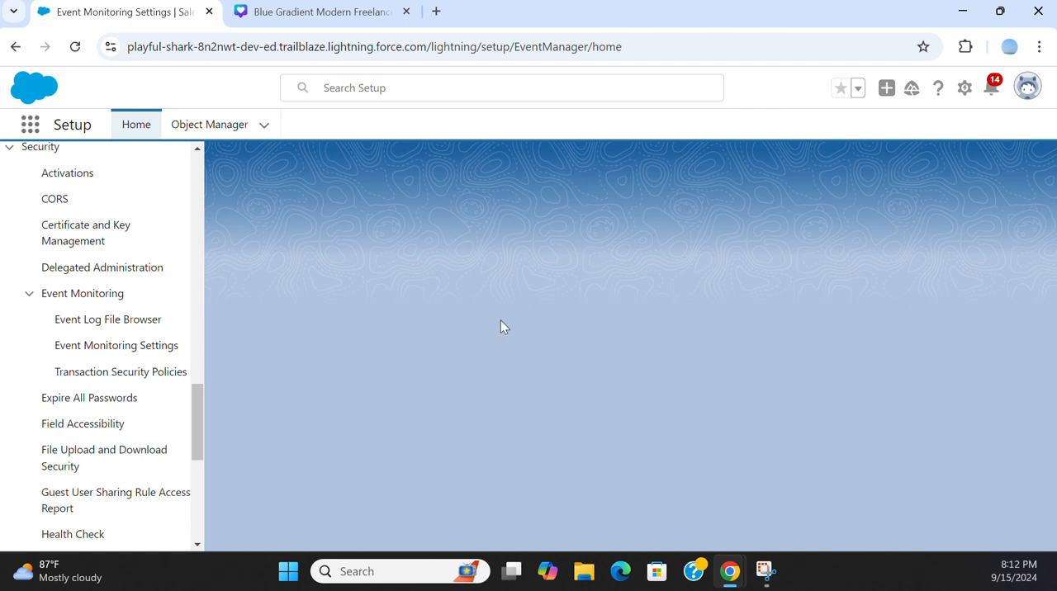
{"action": "mouse_move", "coordinate": [511, 257]}
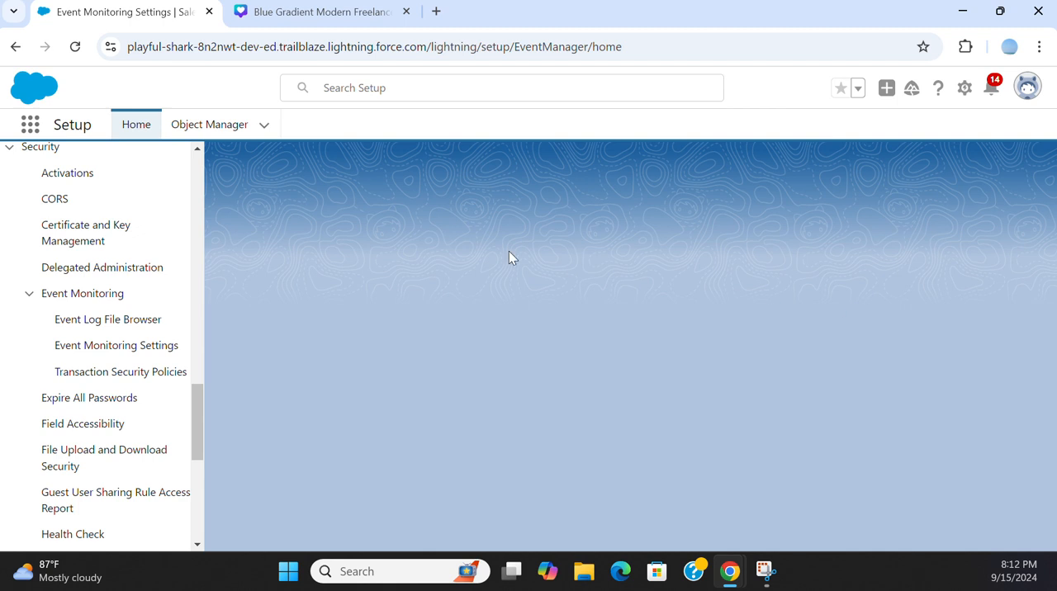
{"action": "mouse_move", "coordinate": [535, 248]}
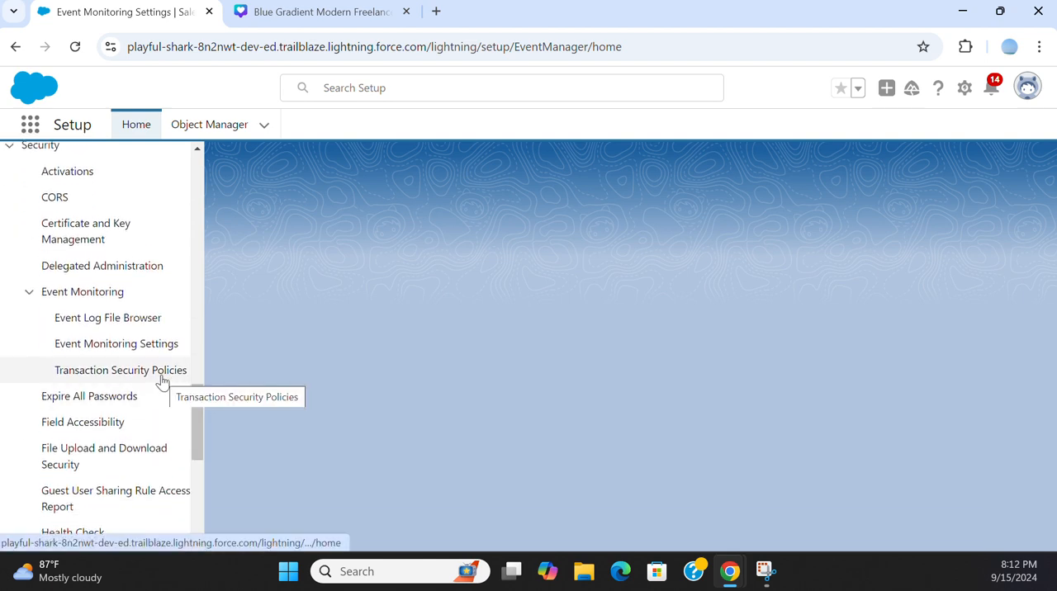
{"action": "left_click", "coordinate": [120, 370]}
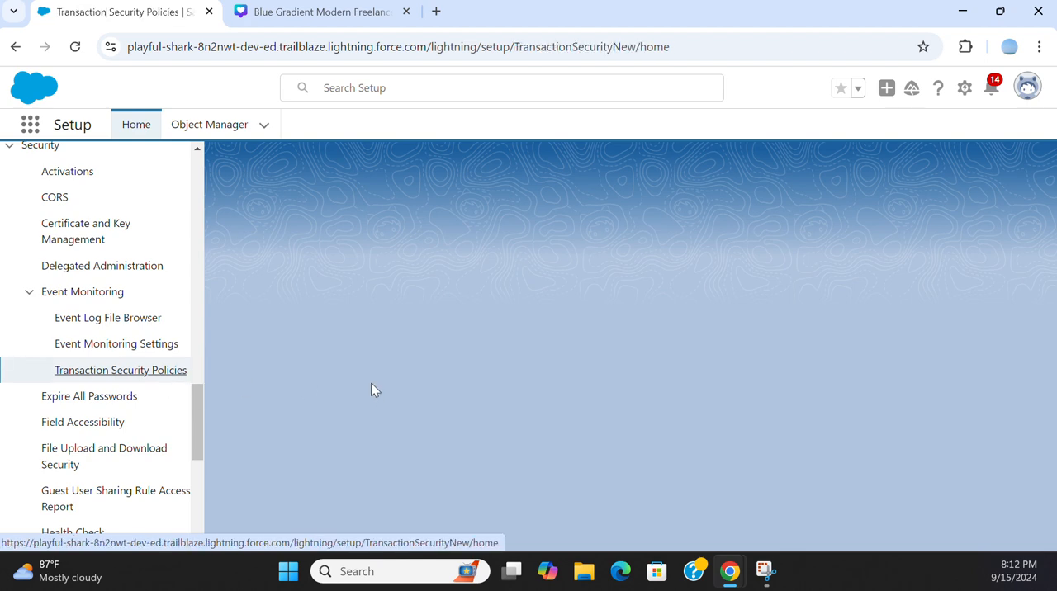
{"action": "left_click", "coordinate": [116, 344]}
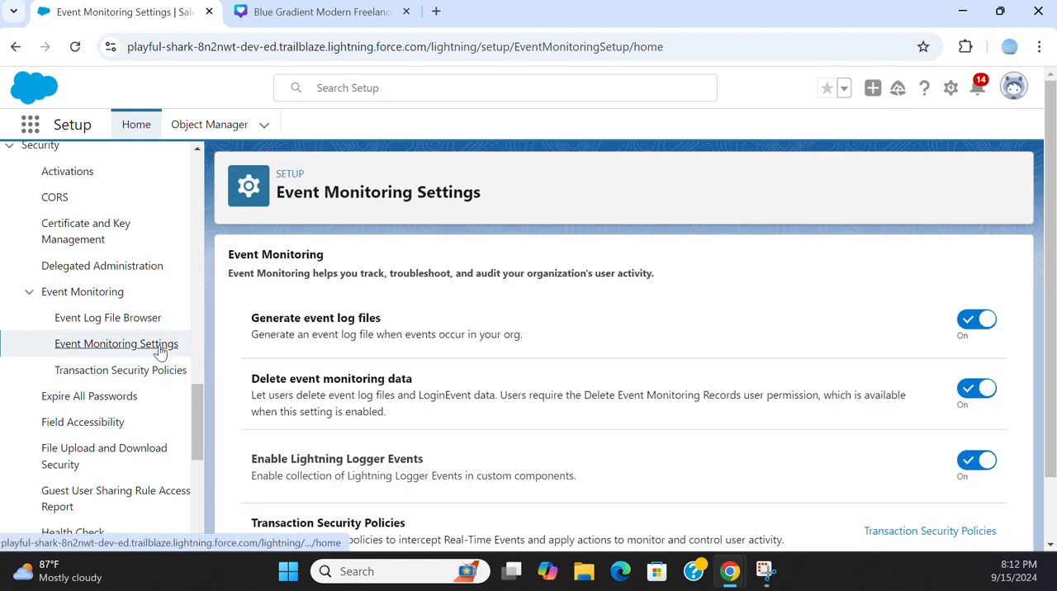
{"action": "scroll", "scroll_direction": "down", "scroll_amount": 3}
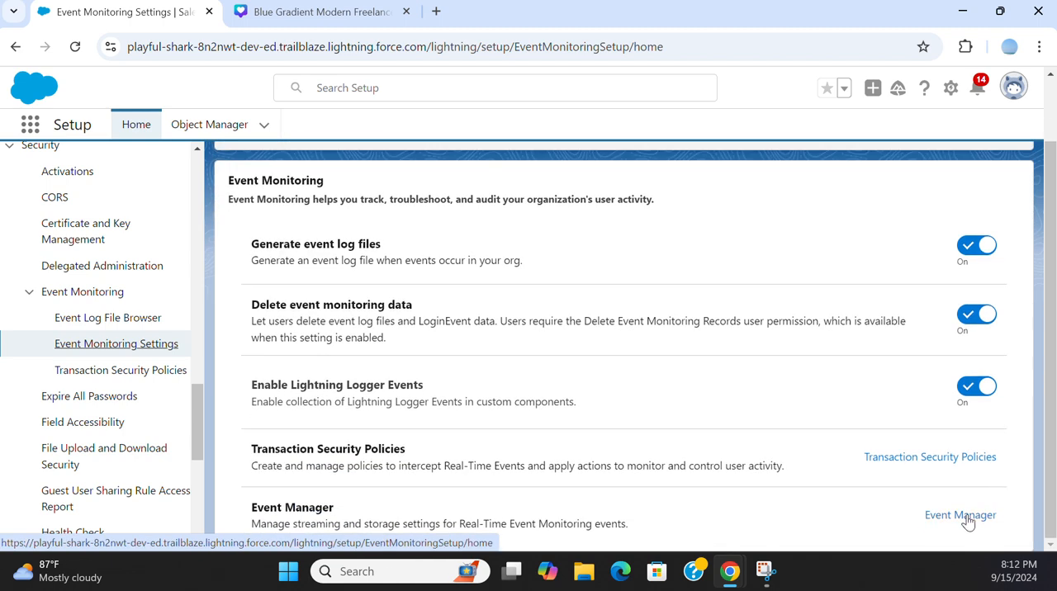
Open Event Manager and scroll through the 19 events' channels, types and streaming/storage status.
{"action": "left_click", "coordinate": [959, 514]}
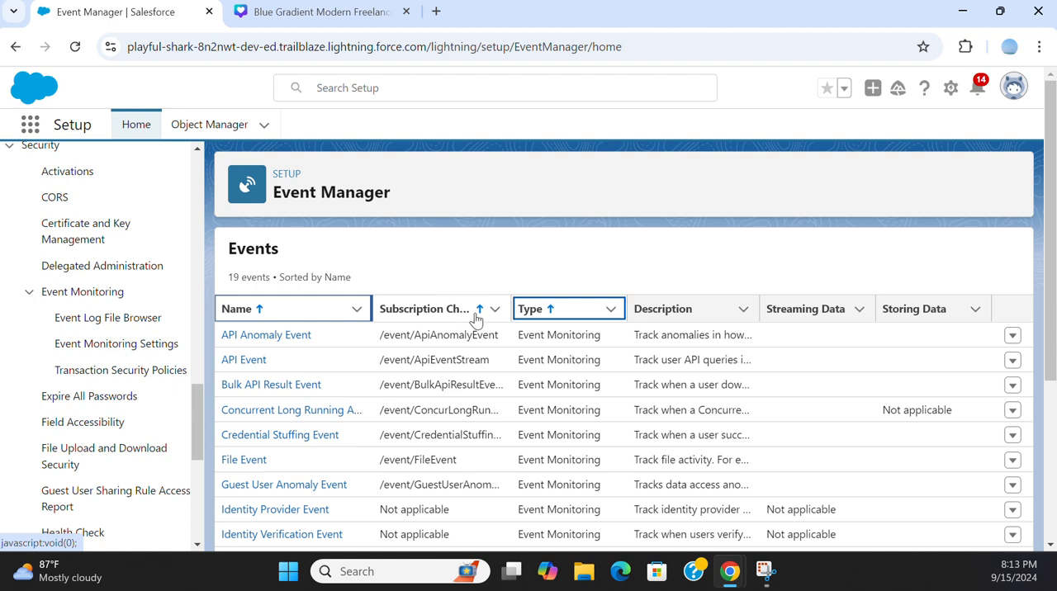
{"action": "scroll", "scroll_direction": "down", "scroll_amount": 3}
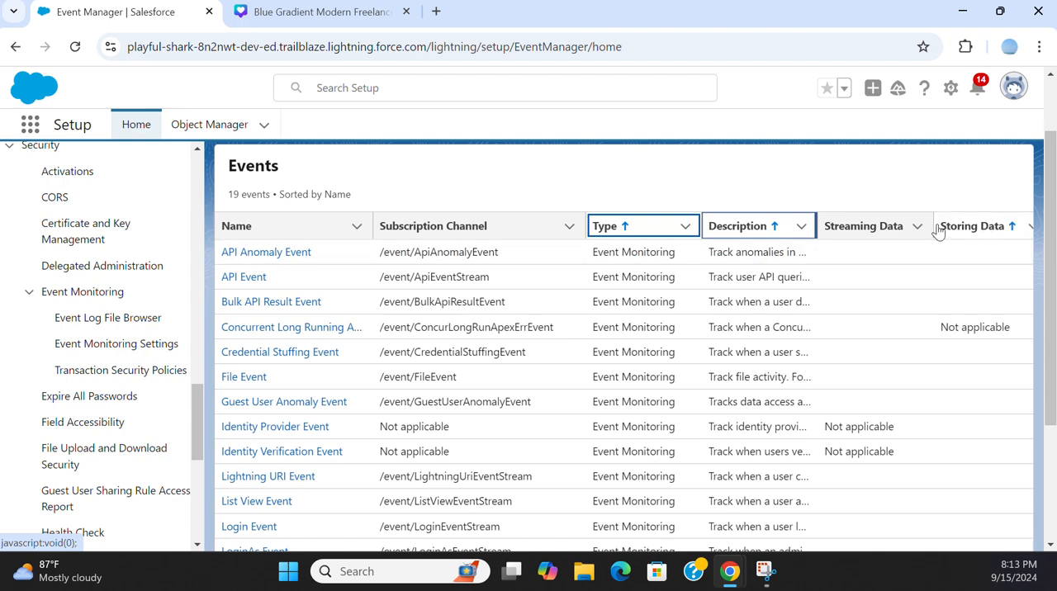
{"action": "scroll", "scroll_direction": "down", "scroll_amount": 3}
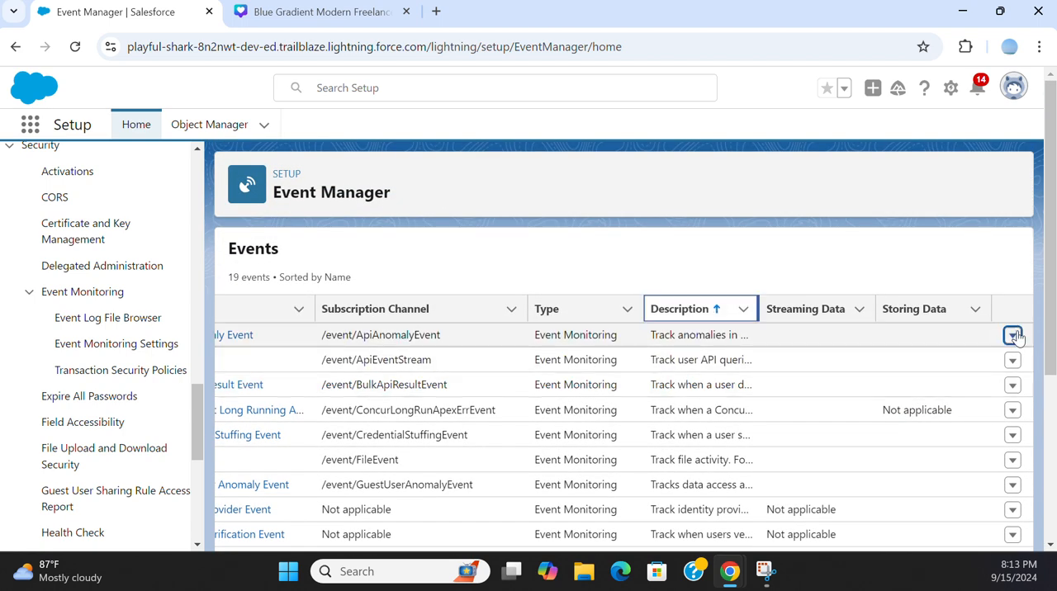
Enable streaming and storage for API Event.
{"action": "left_click", "coordinate": [1012, 334]}
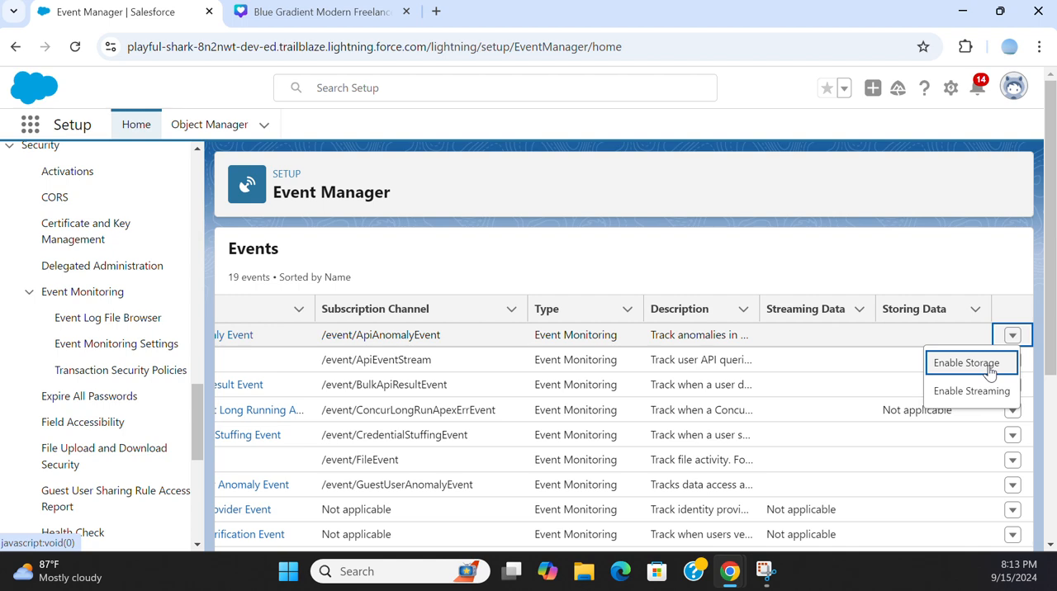
{"action": "mouse_move", "coordinate": [972, 391]}
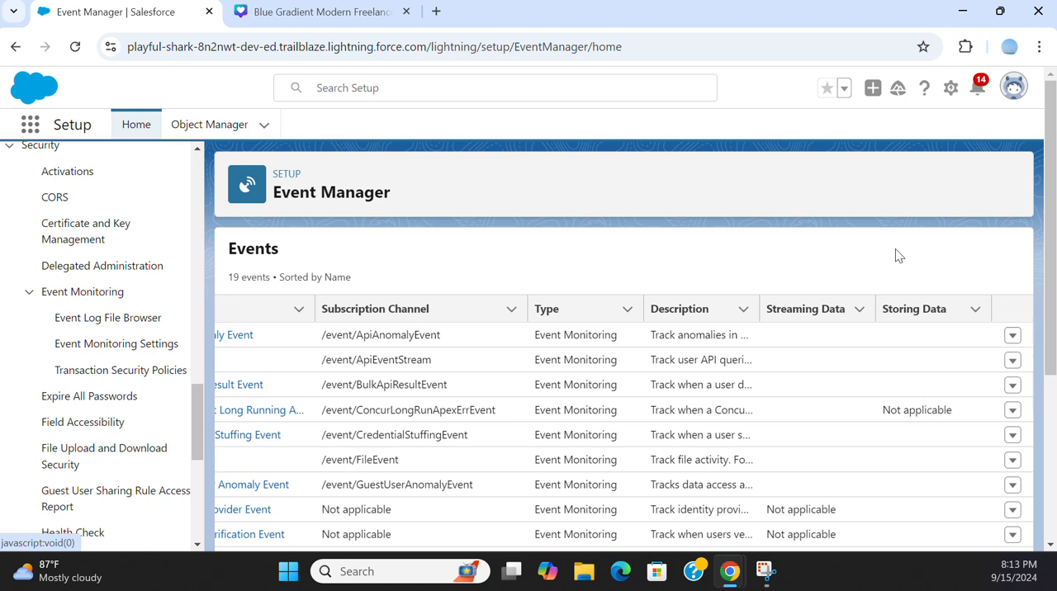
{"action": "left_click", "coordinate": [1012, 360]}
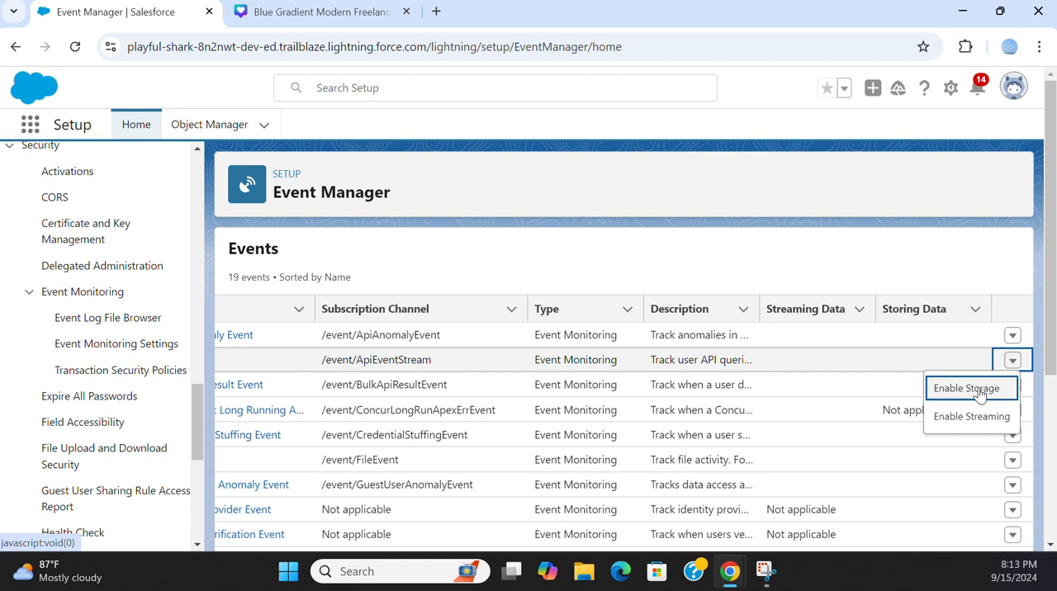
{"action": "left_click", "coordinate": [972, 416]}
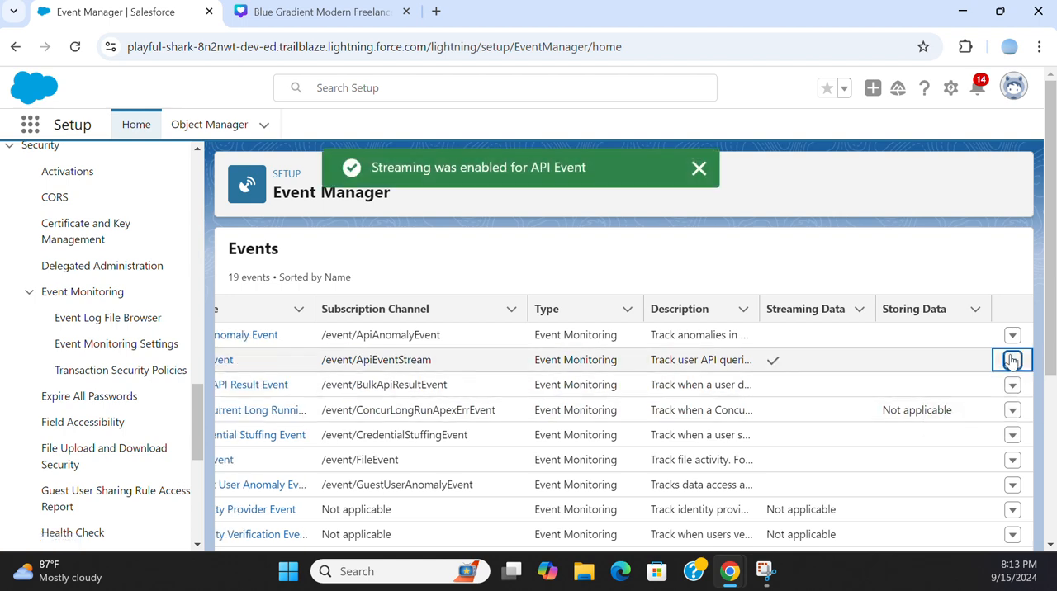
{"action": "left_click", "coordinate": [1012, 359]}
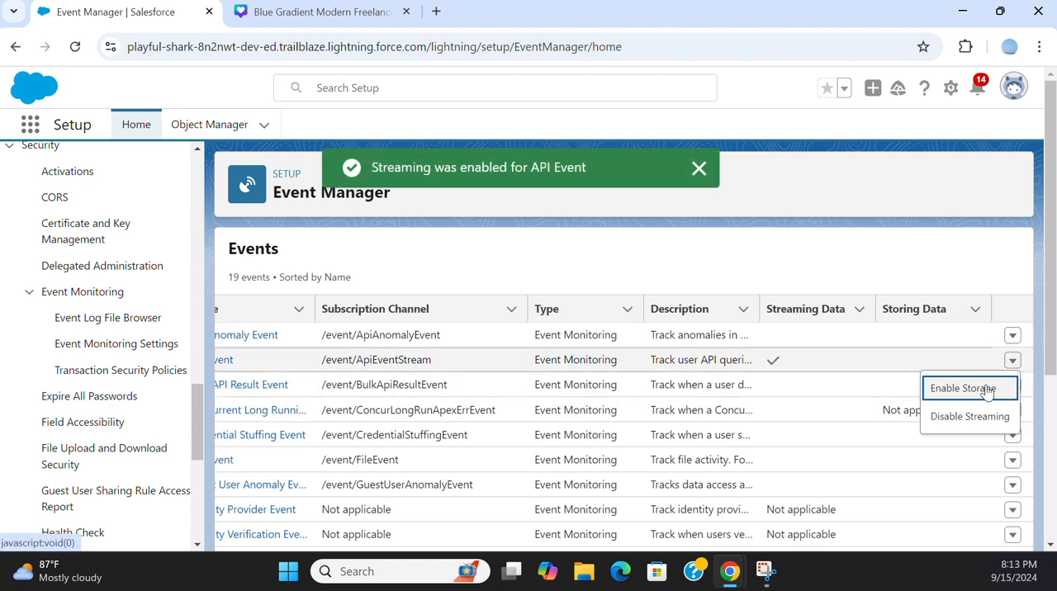
{"action": "left_click", "coordinate": [963, 388]}
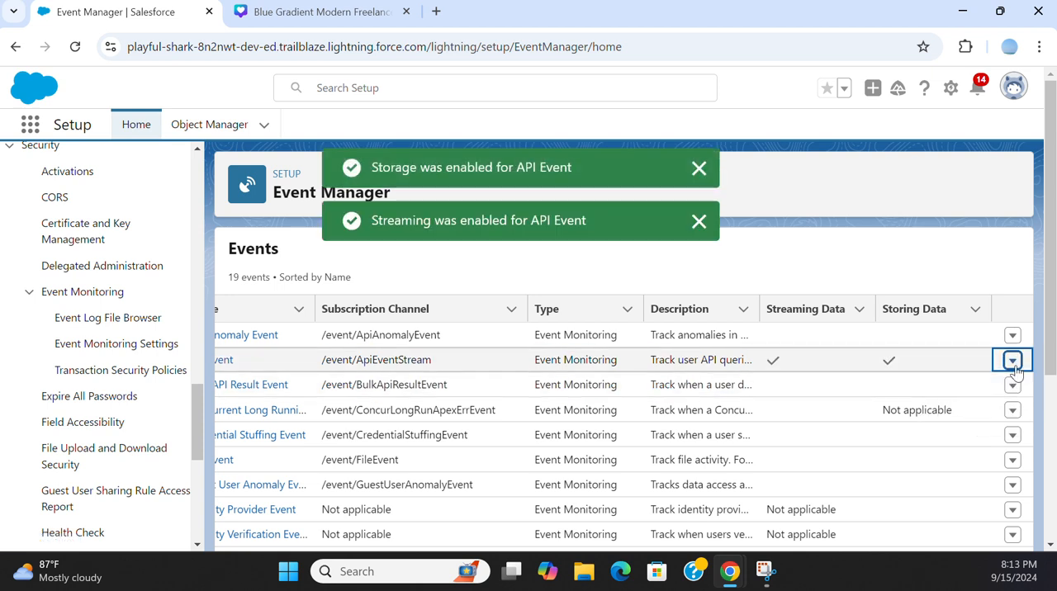
{"action": "left_click", "coordinate": [698, 221]}
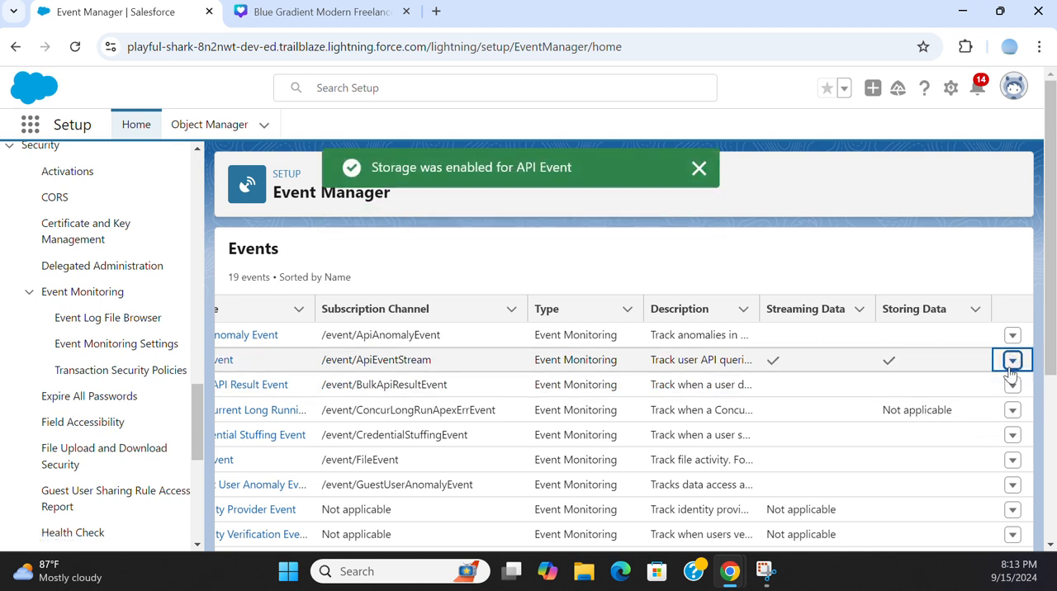
Enable storage and streaming for API Anomaly Event.
{"action": "left_click", "coordinate": [1012, 360]}
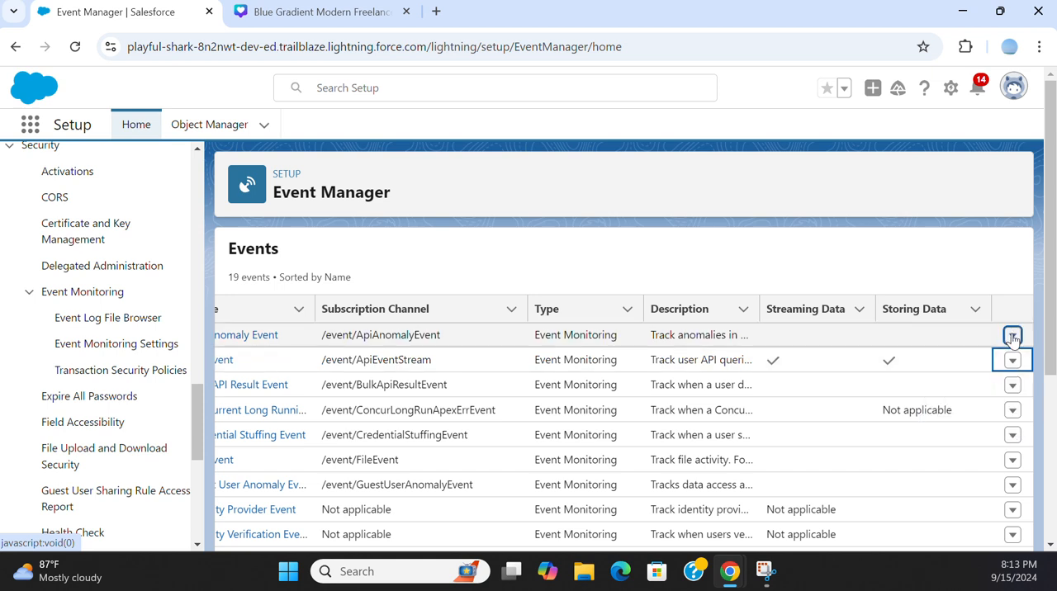
{"action": "left_click", "coordinate": [1013, 335]}
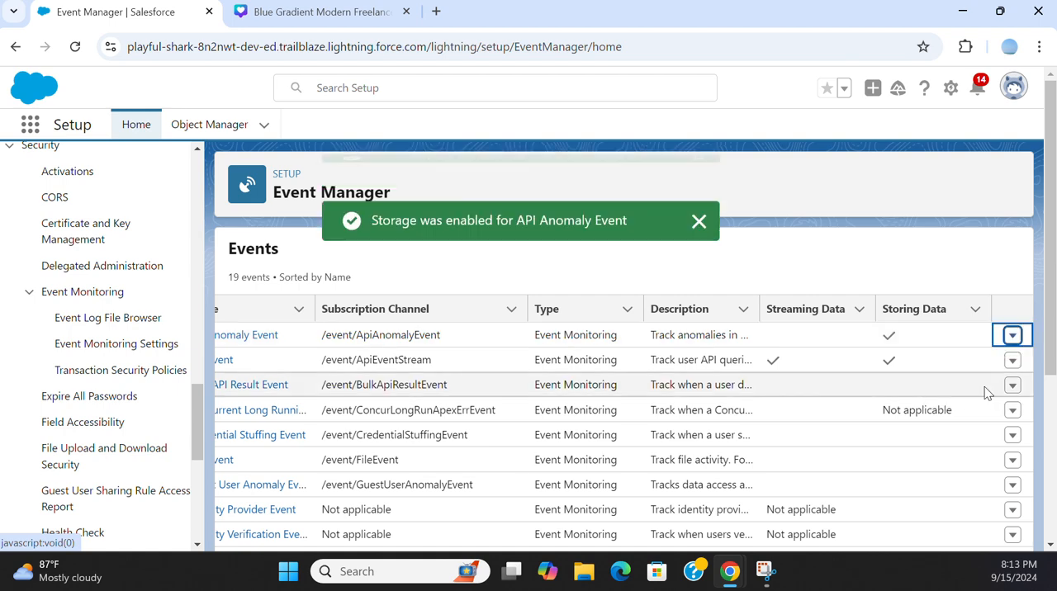
{"action": "left_click", "coordinate": [1012, 334]}
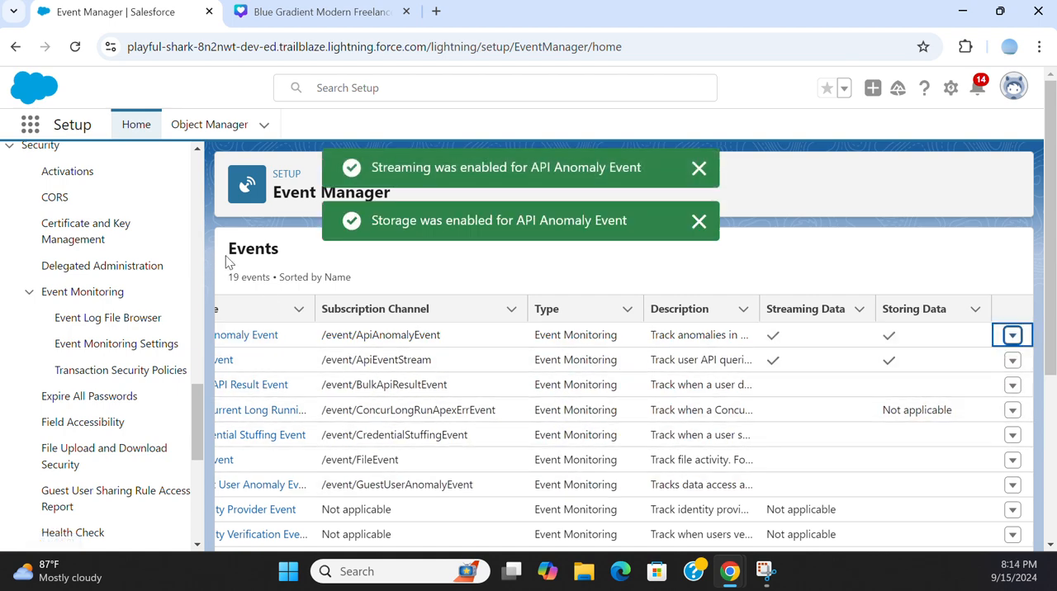
{"action": "left_click", "coordinate": [699, 221]}
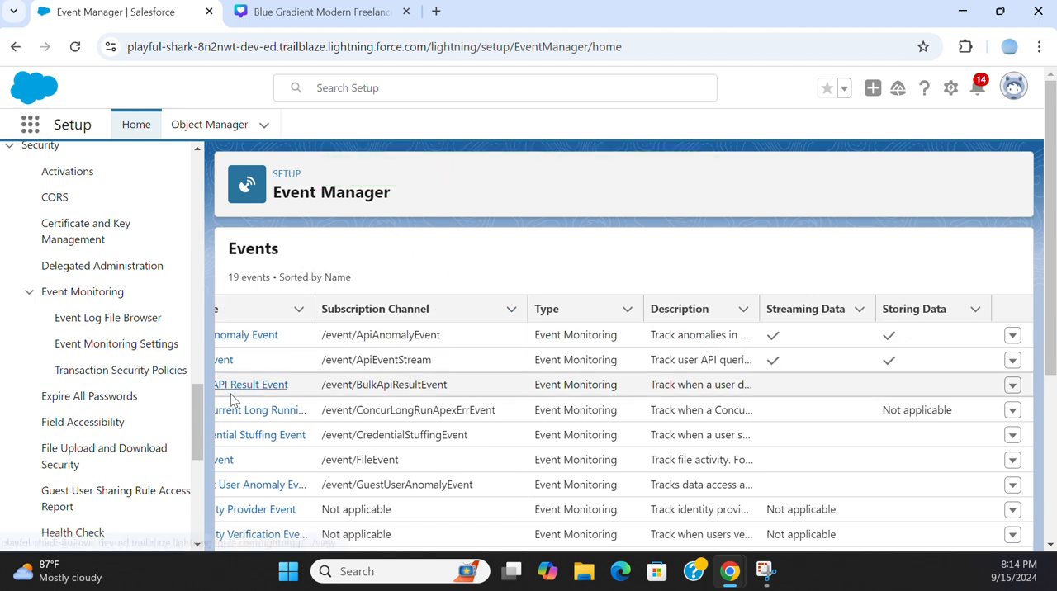
{"action": "mouse_move", "coordinate": [117, 344]}
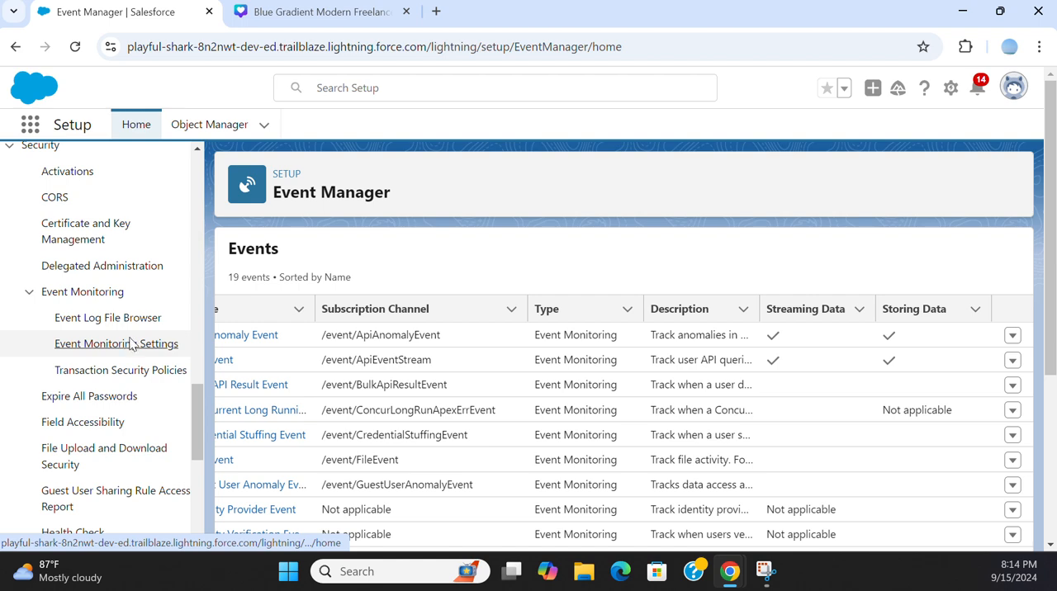
Go back to Event Monitoring Settings and scroll down past the three enabled options to Event Manager.
{"action": "left_click", "coordinate": [116, 343]}
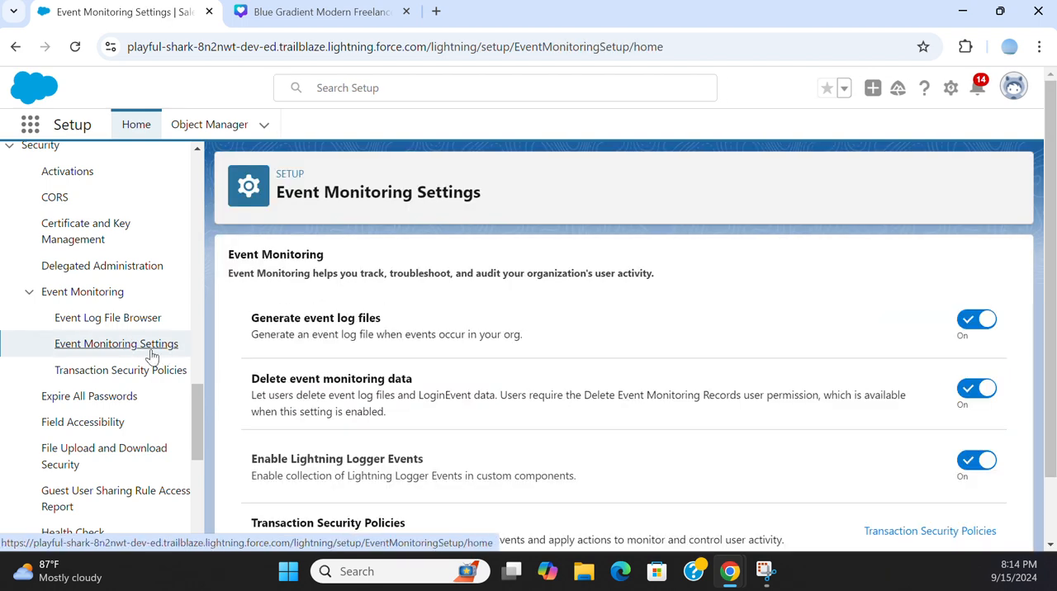
{"action": "mouse_move", "coordinate": [512, 191]}
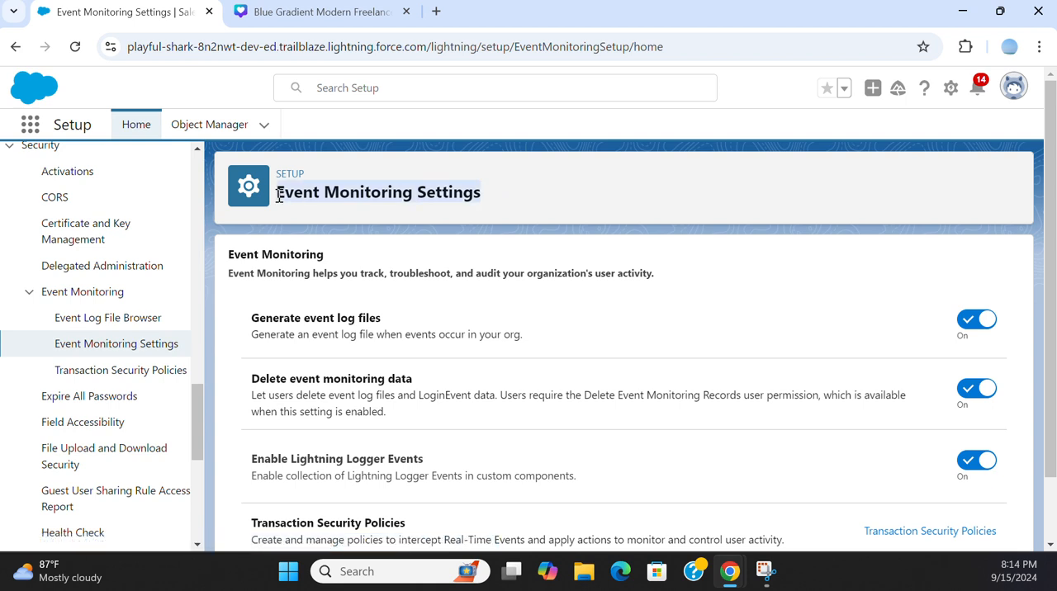
{"action": "mouse_move", "coordinate": [578, 223]}
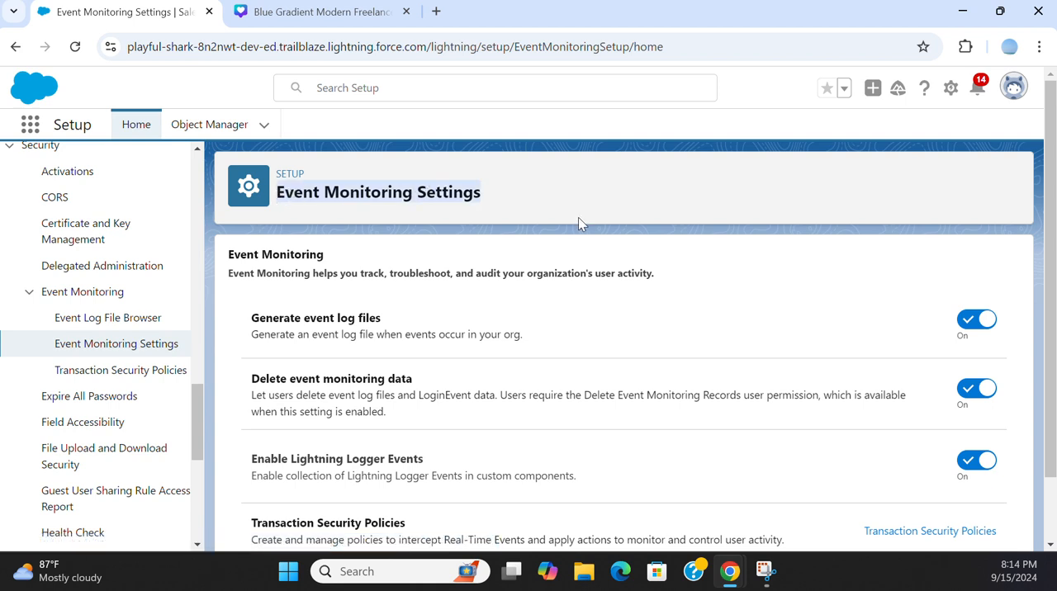
{"action": "mouse_move", "coordinate": [487, 229]}
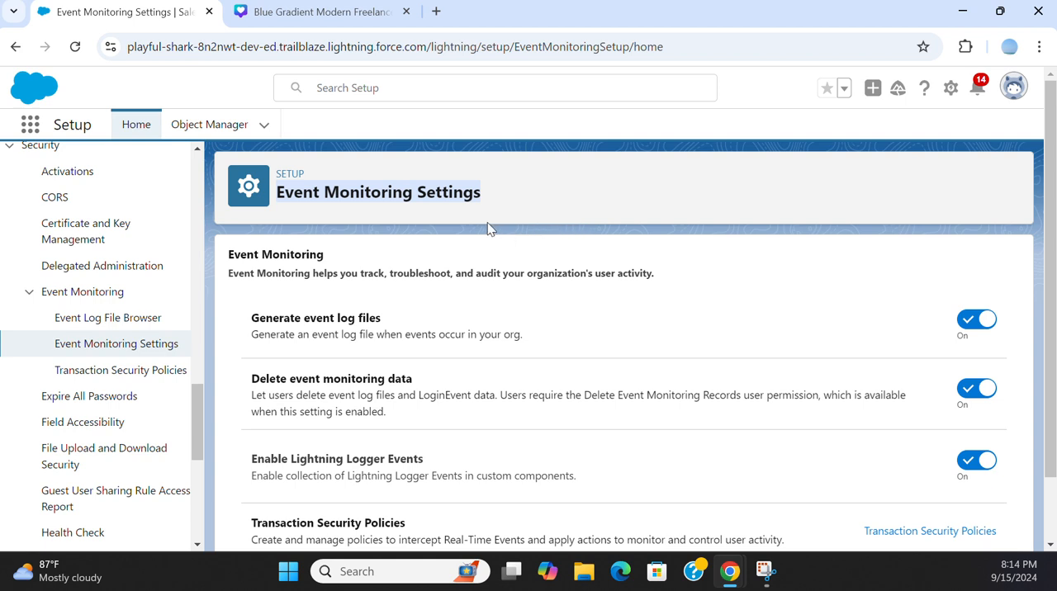
{"action": "mouse_move", "coordinate": [474, 216]}
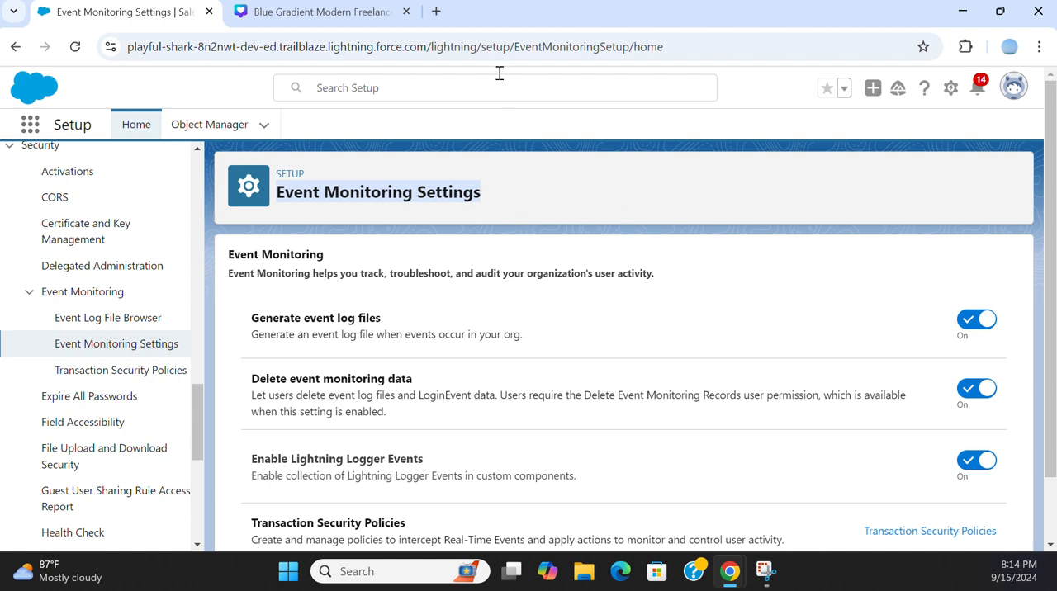
{"action": "scroll", "scroll_direction": "down", "scroll_amount": 3}
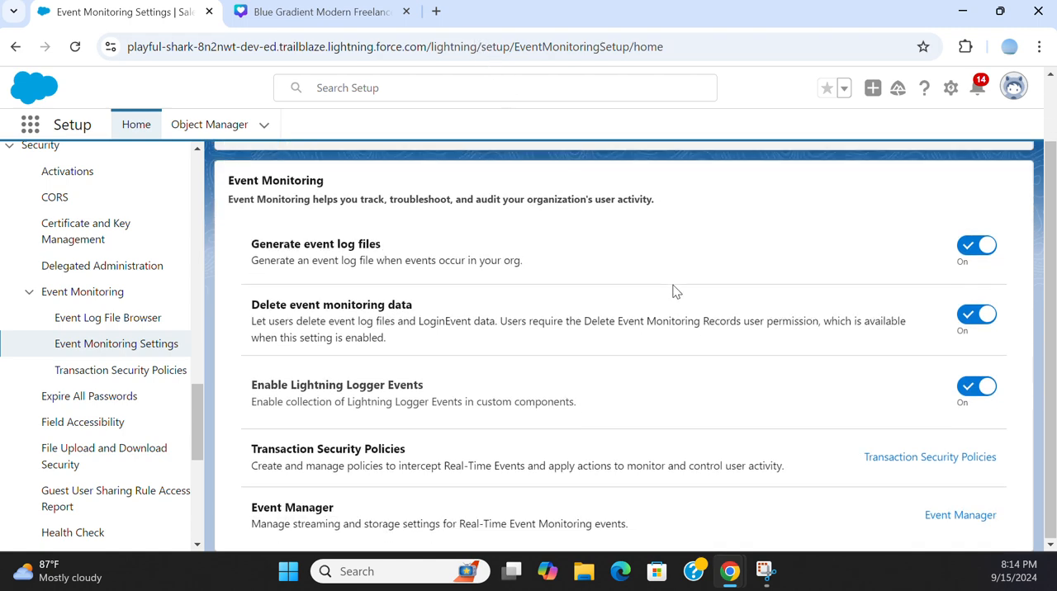